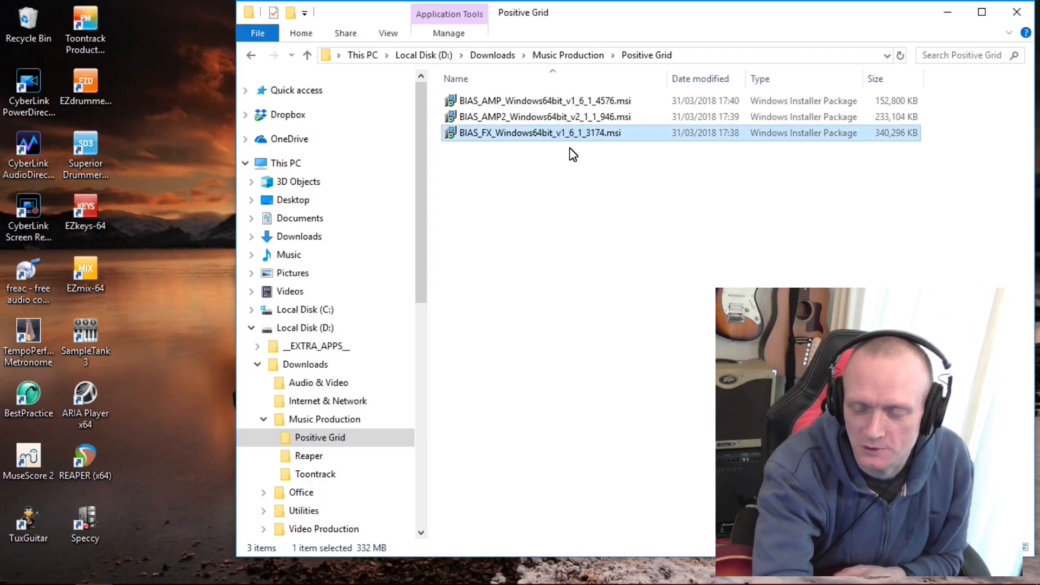
mouse_move(567, 137)
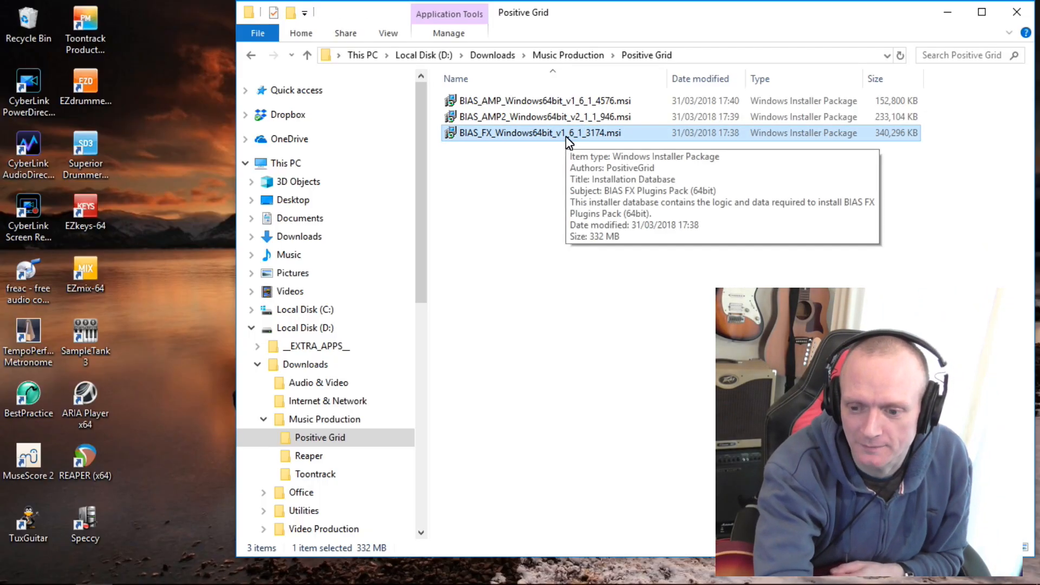
mouse_move(599, 190)
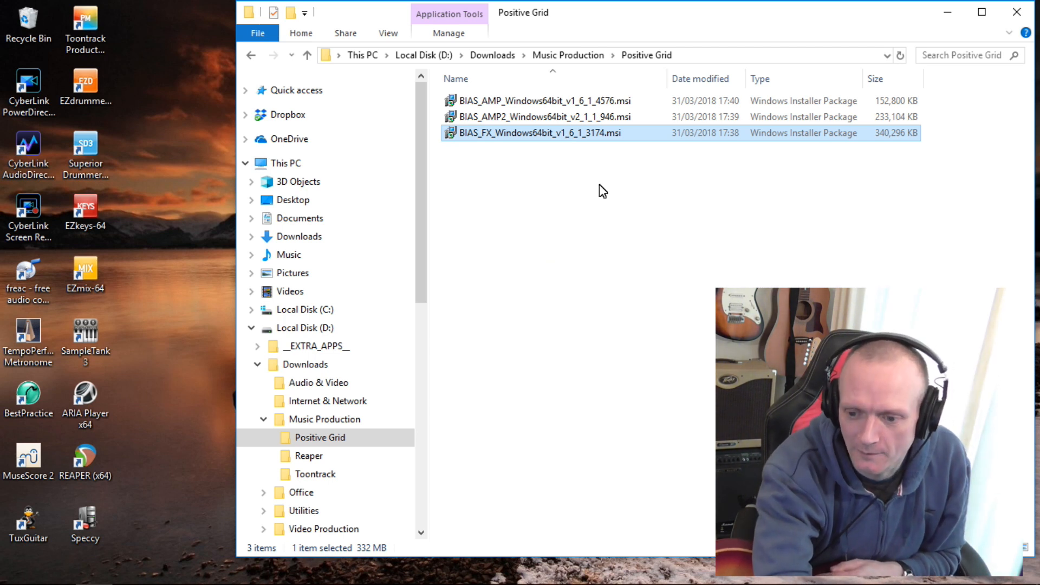
mouse_move(589, 133)
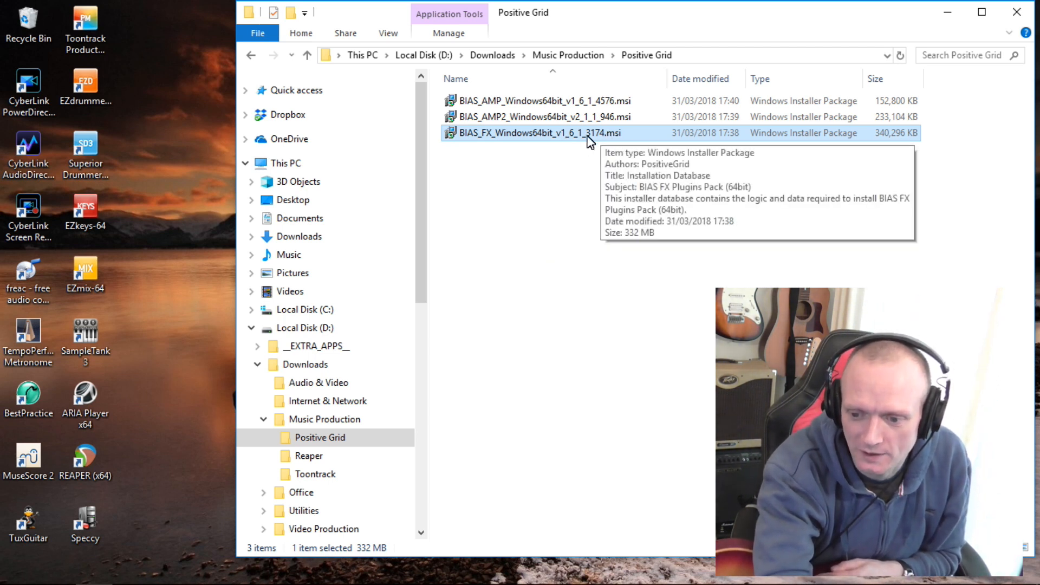
mouse_move(559, 140)
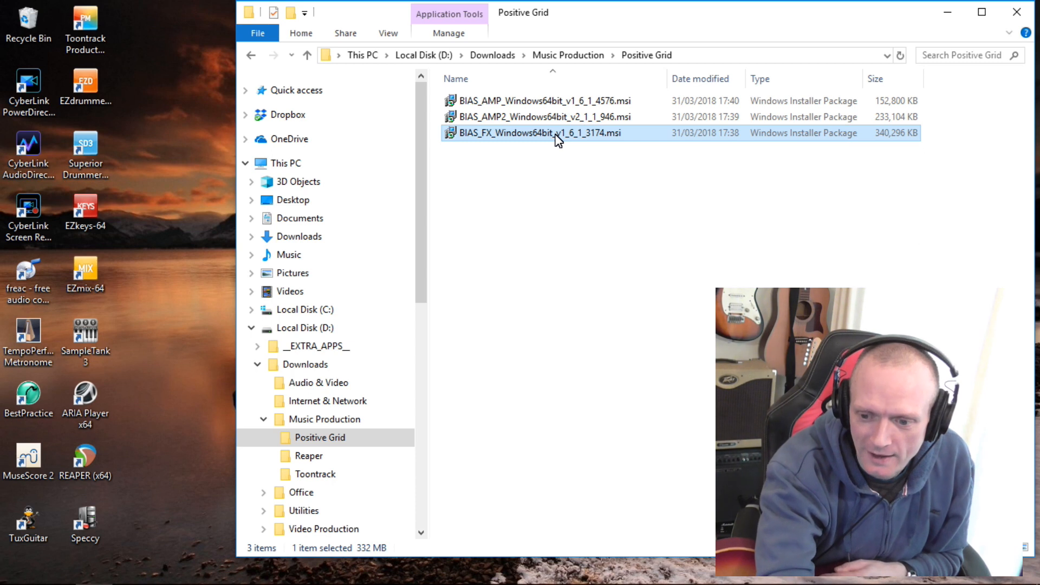
- Launch the BIAS_FX_Windows64bit_v1_6_1_3174.msi installer from the Positive Grid downloads folder
double_click(531, 132)
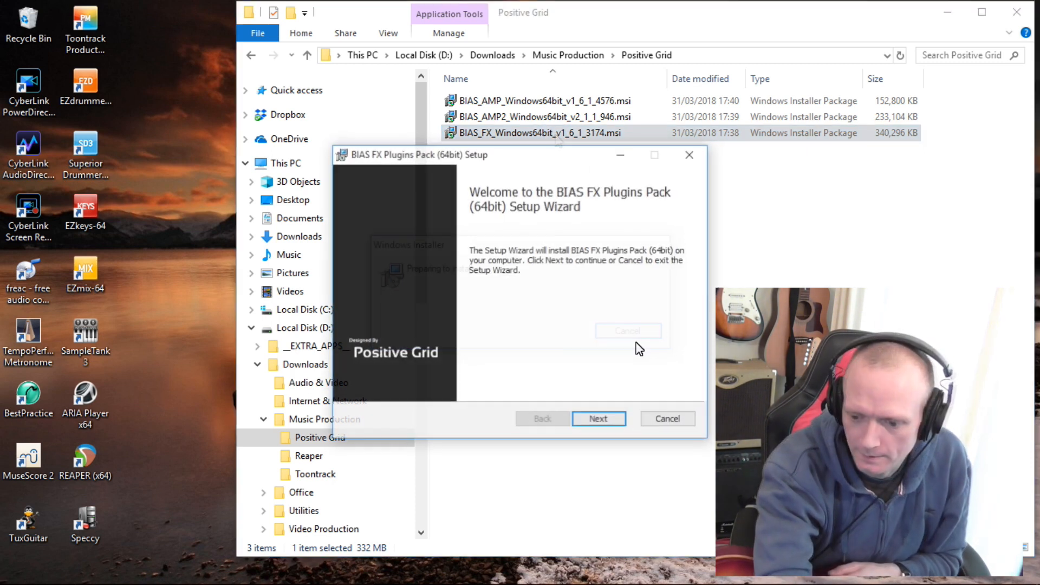
- Accept the welcome and default Common Files folder, toggling the standalone application off and back on
click(598, 418)
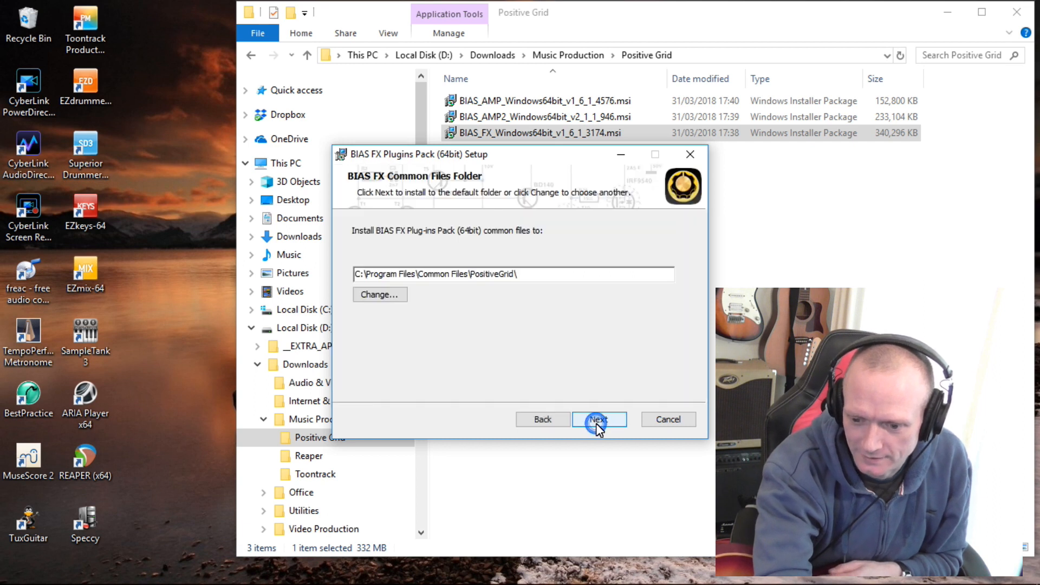
click(598, 419)
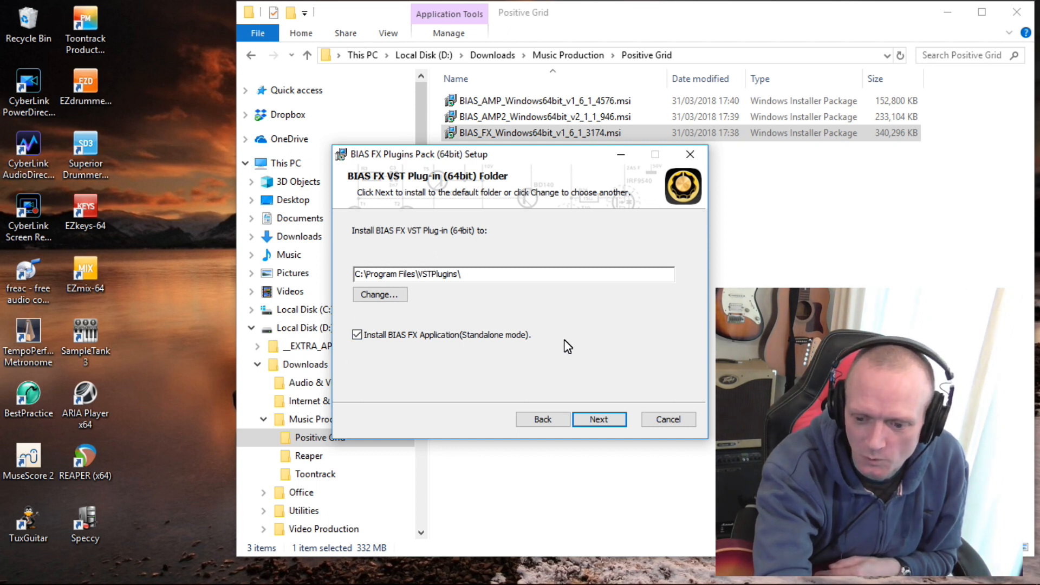
mouse_move(370, 388)
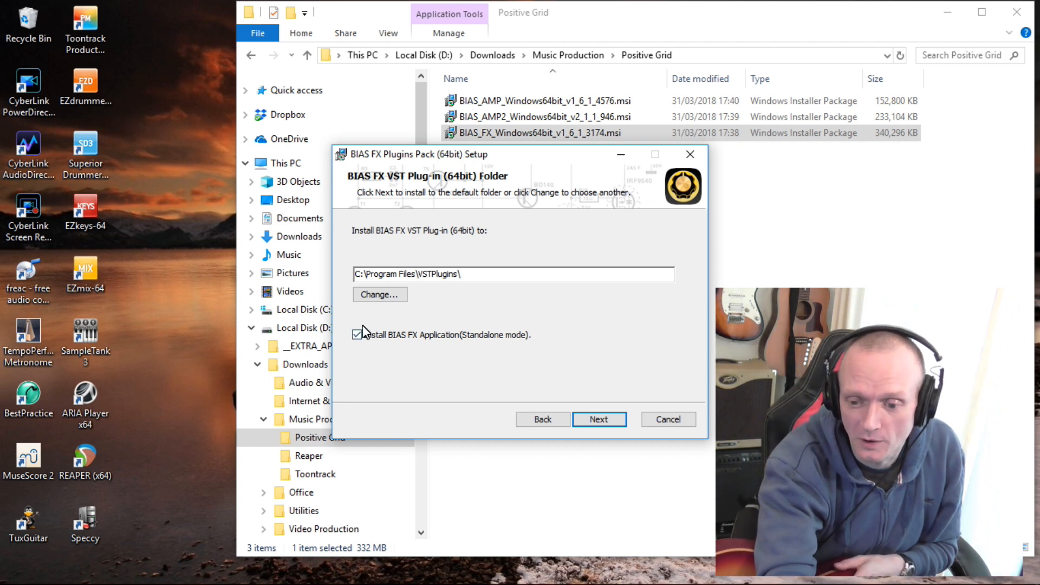
click(356, 335)
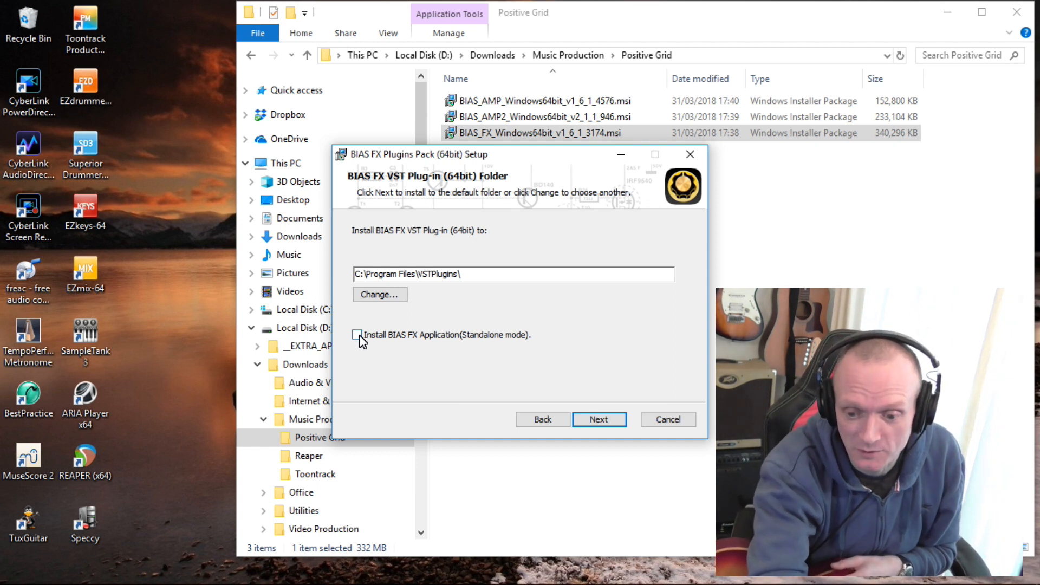
click(357, 335)
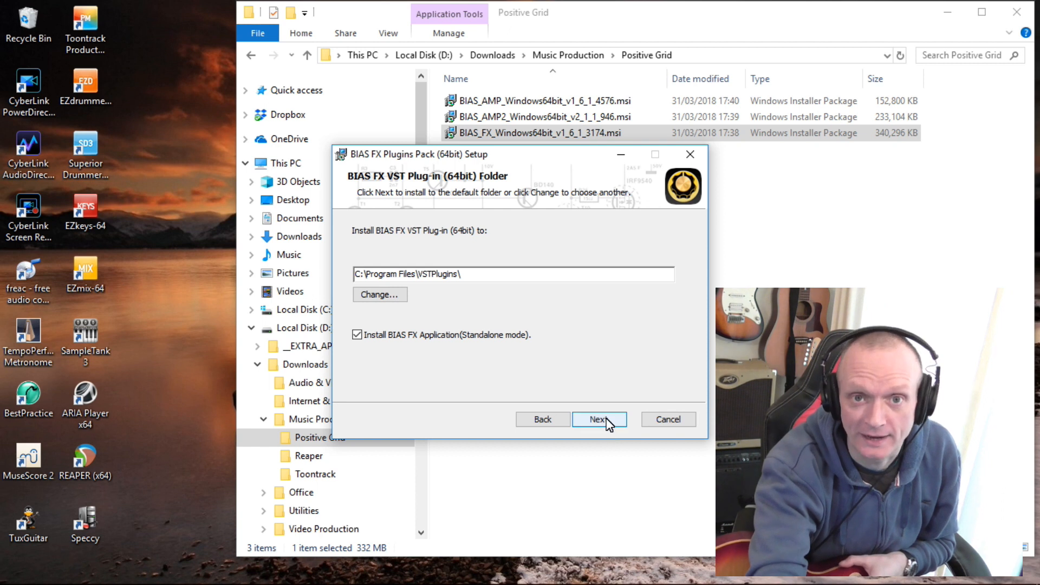
- Accept the default VST plug-in folder and start installing the plugins pack
click(598, 418)
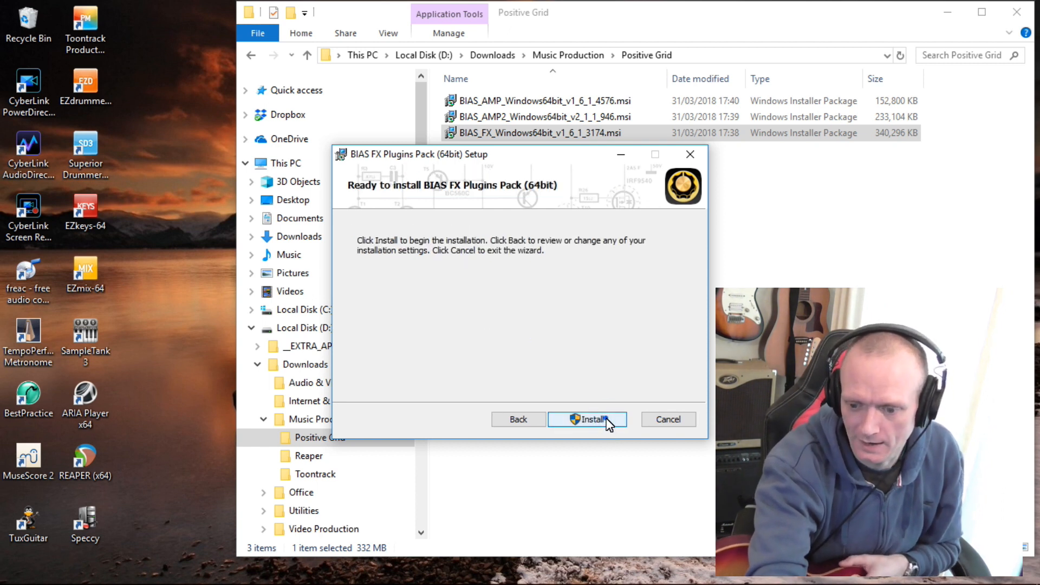
click(586, 418)
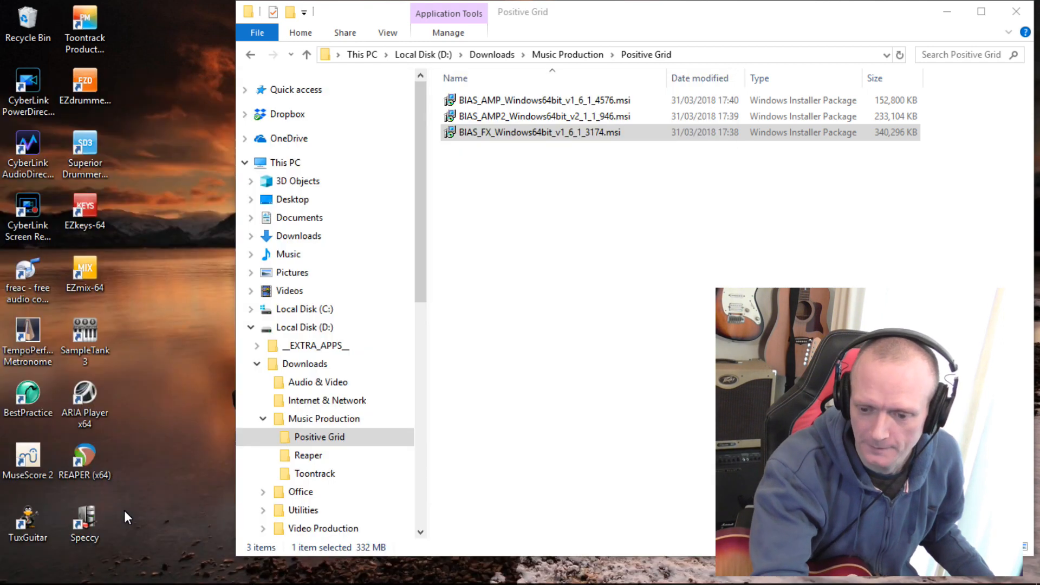
- Launch standalone BIAS FX from its desktop shortcut, landing on the Factory Rock Default Crunch preset
double_click(539, 133)
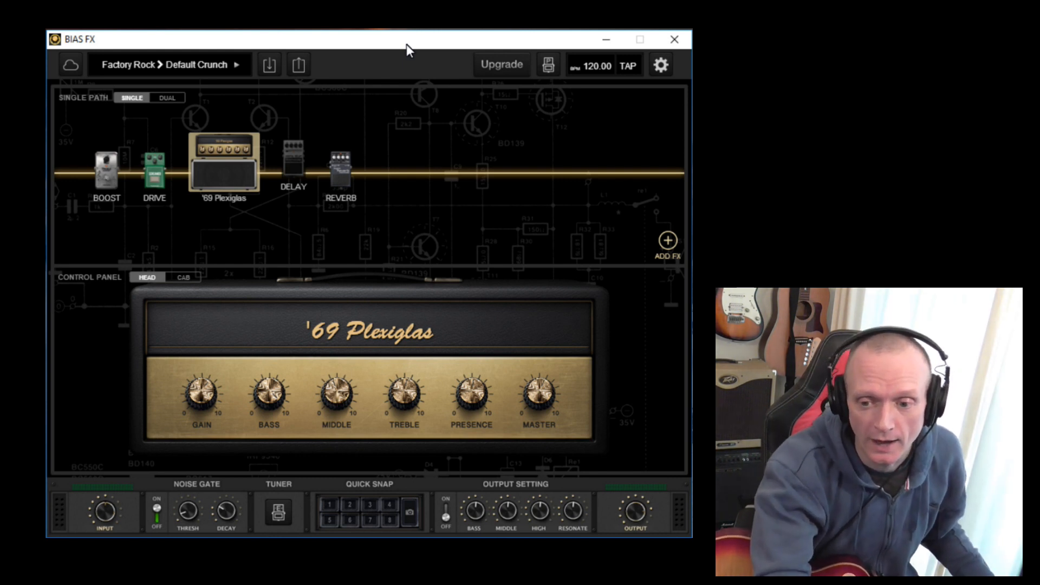
mouse_move(501, 43)
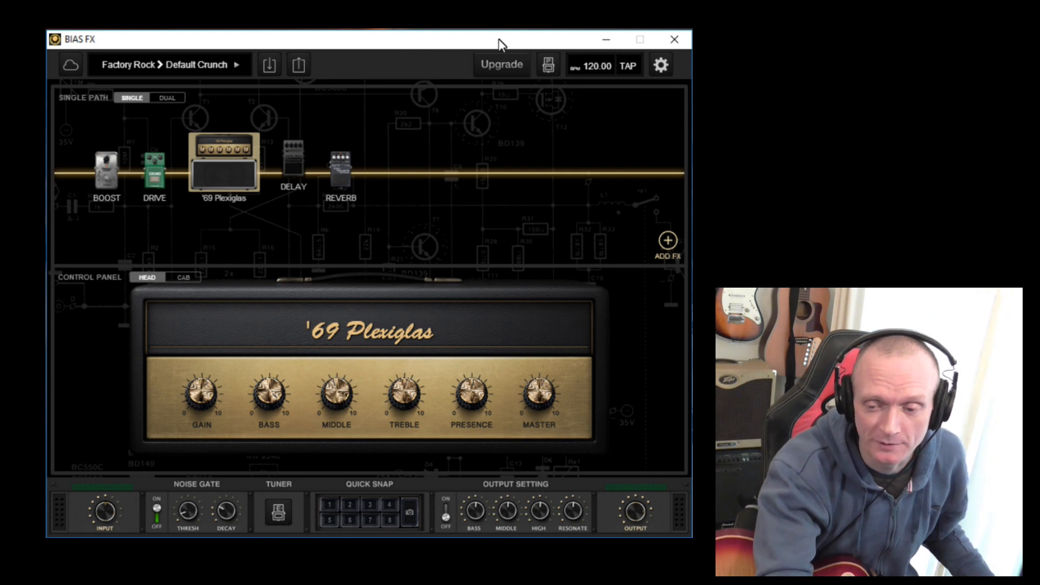
mouse_move(438, 50)
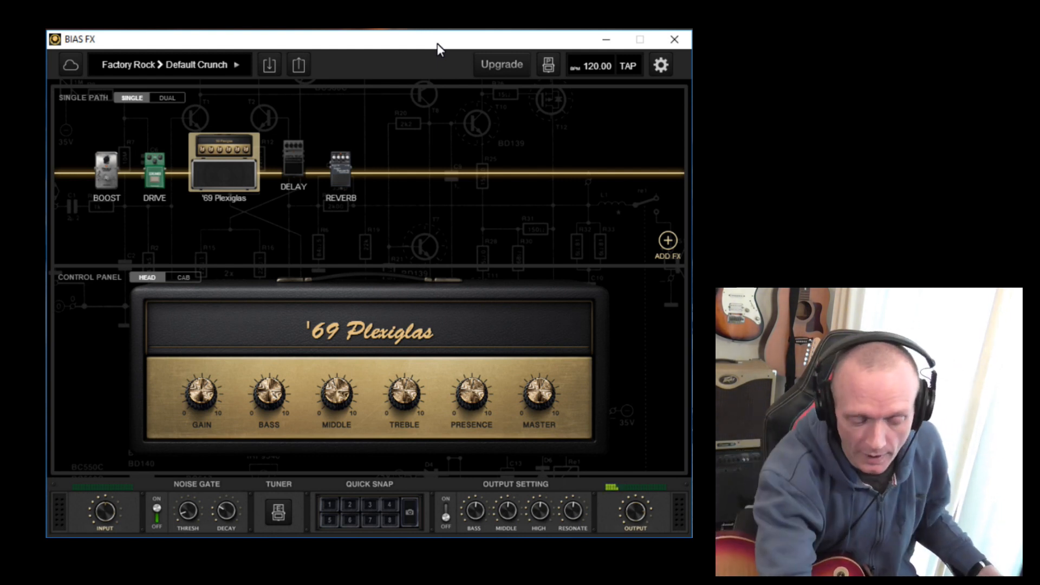
click(659, 64)
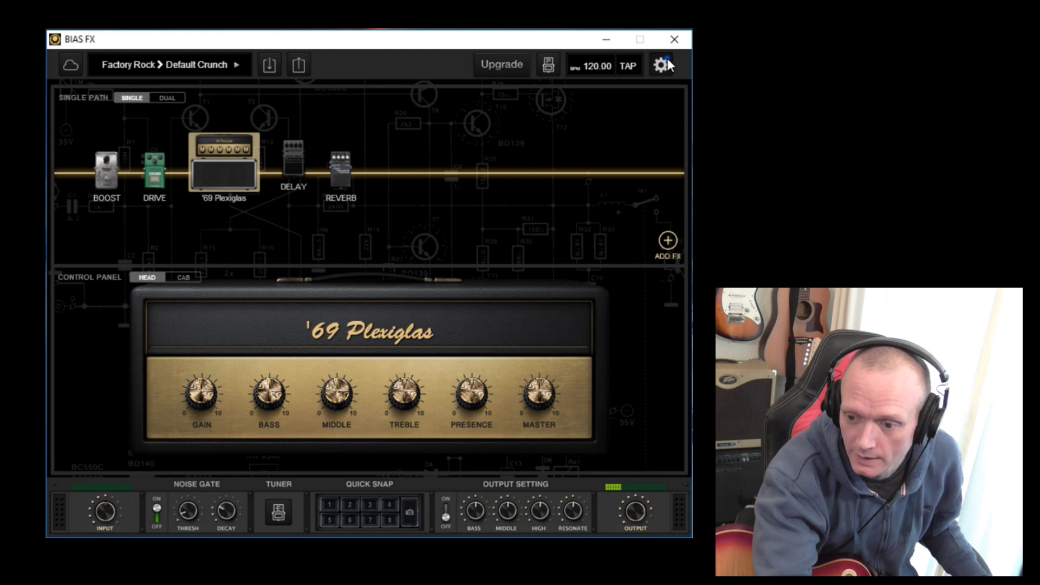
- View App Information (version 1.6.1.3174, Demo licence) from the gear settings, then go back to the settings list
click(659, 64)
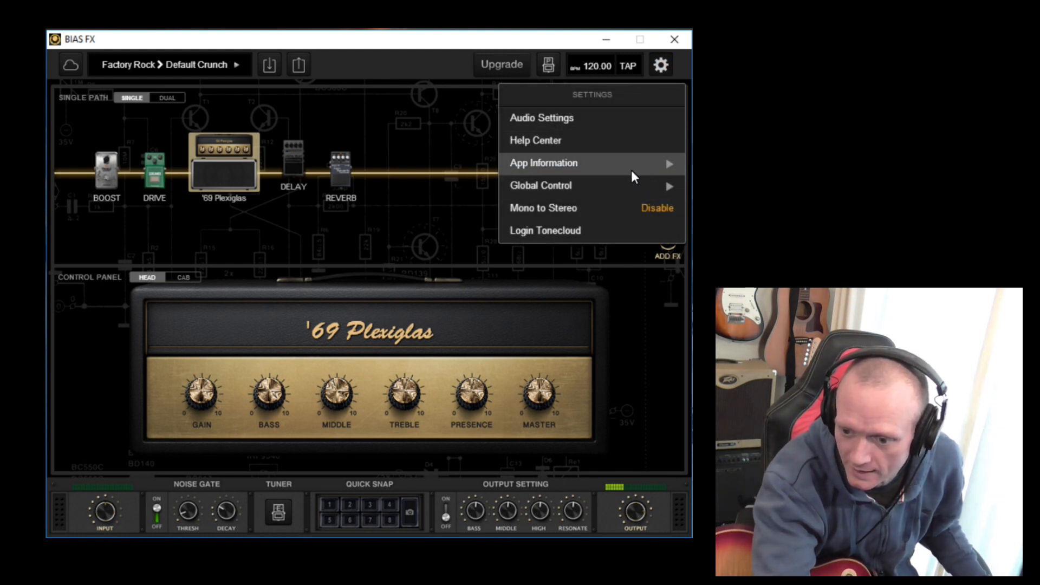
click(542, 162)
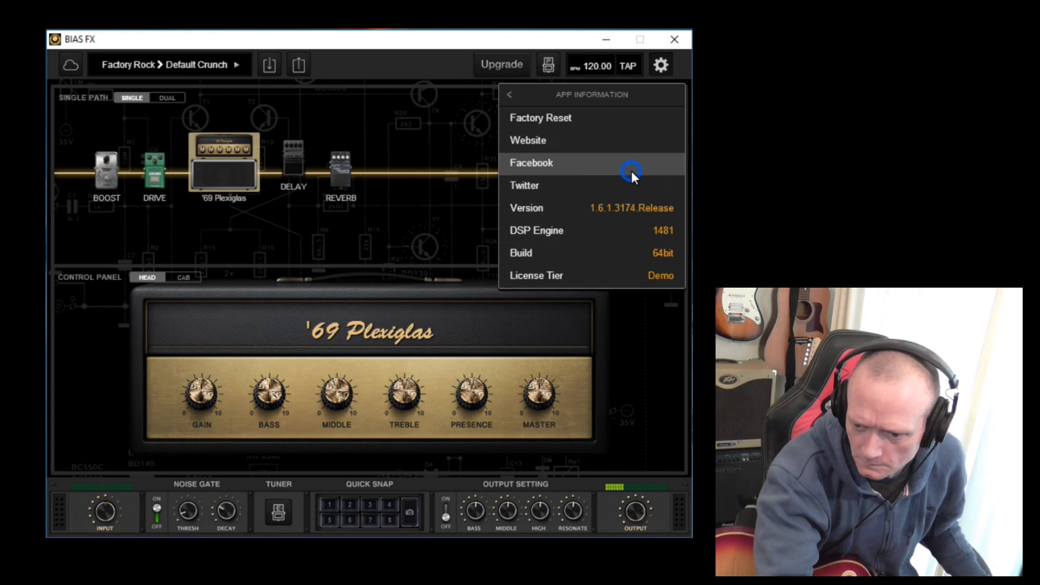
mouse_move(639, 186)
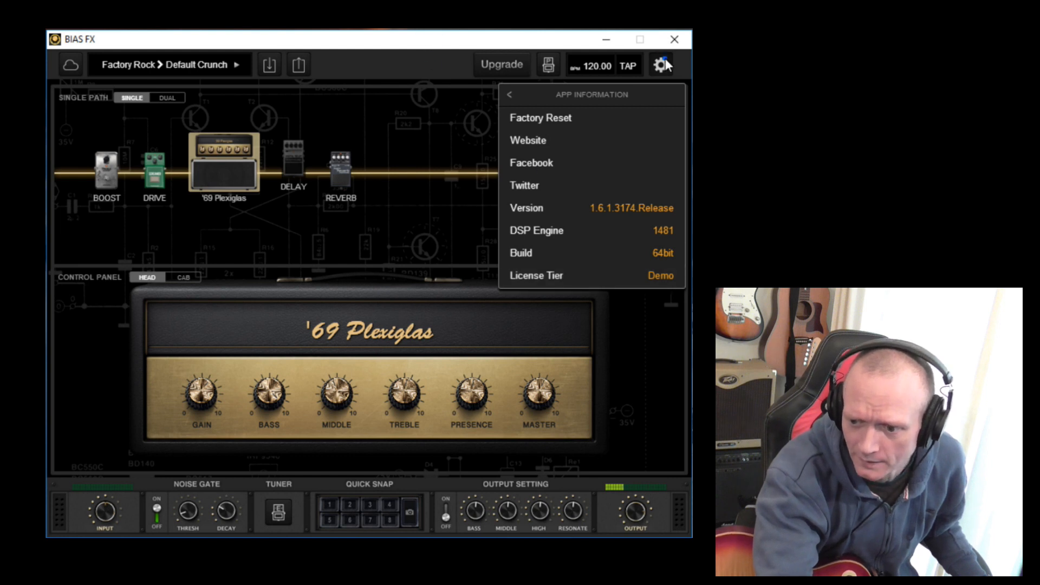
click(509, 94)
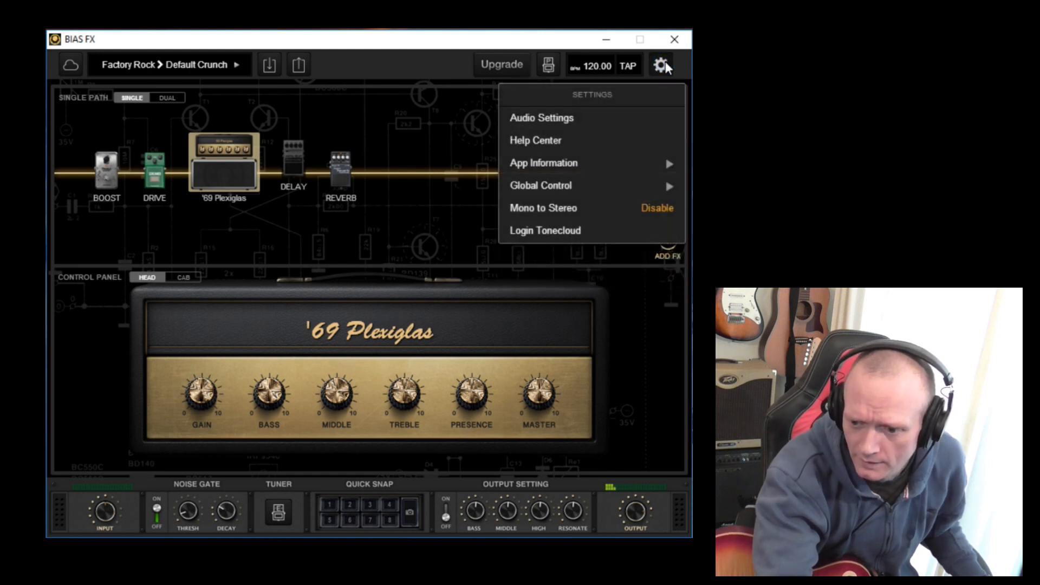
mouse_move(594, 237)
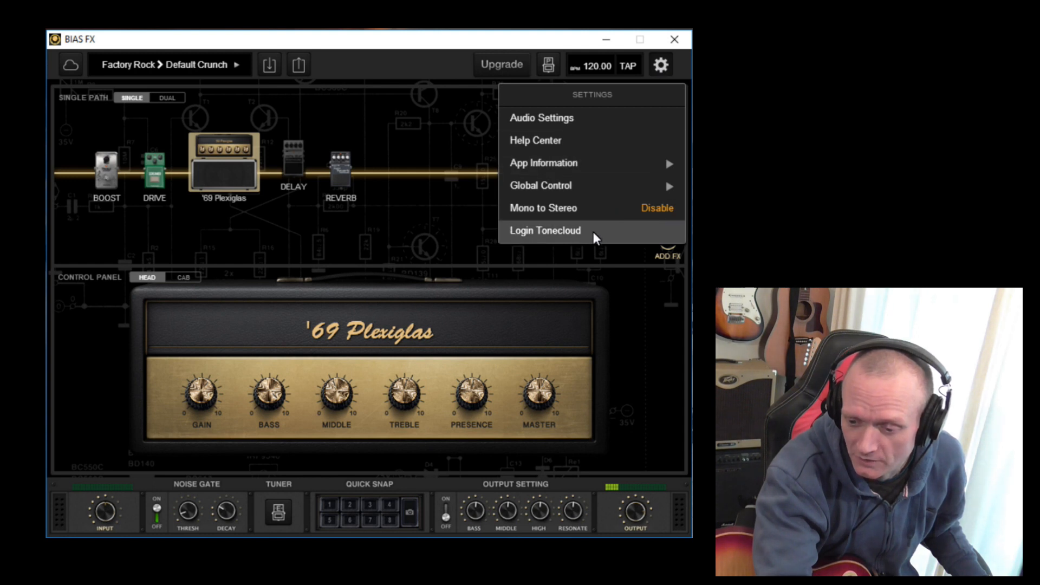
click(544, 229)
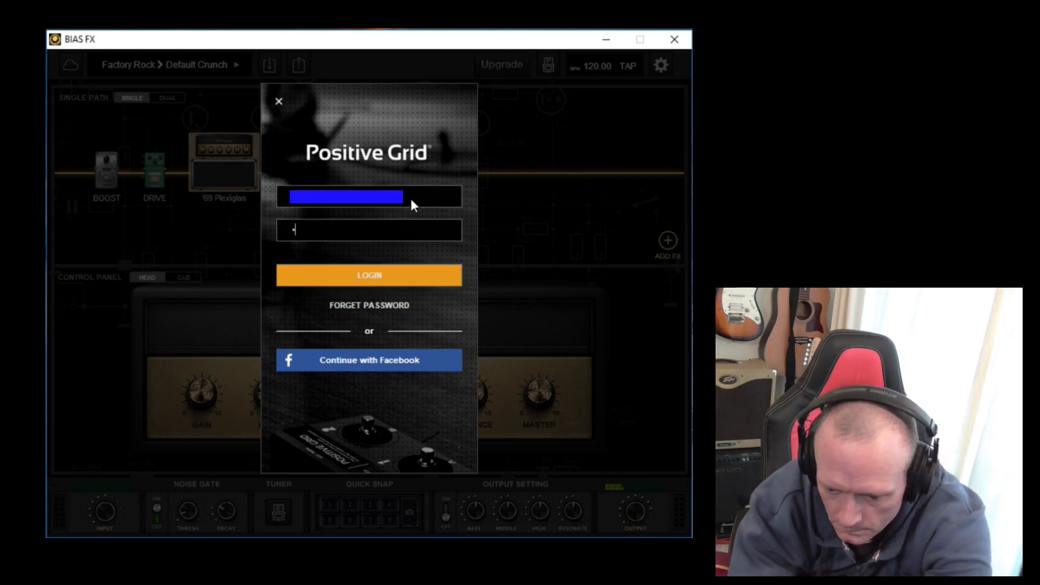
text(•••••)
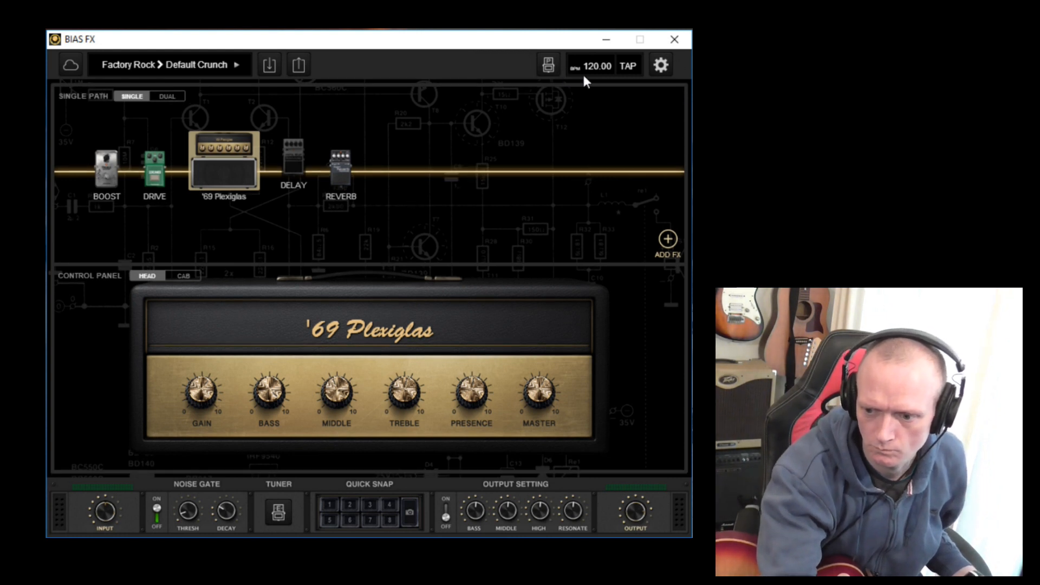
click(660, 65)
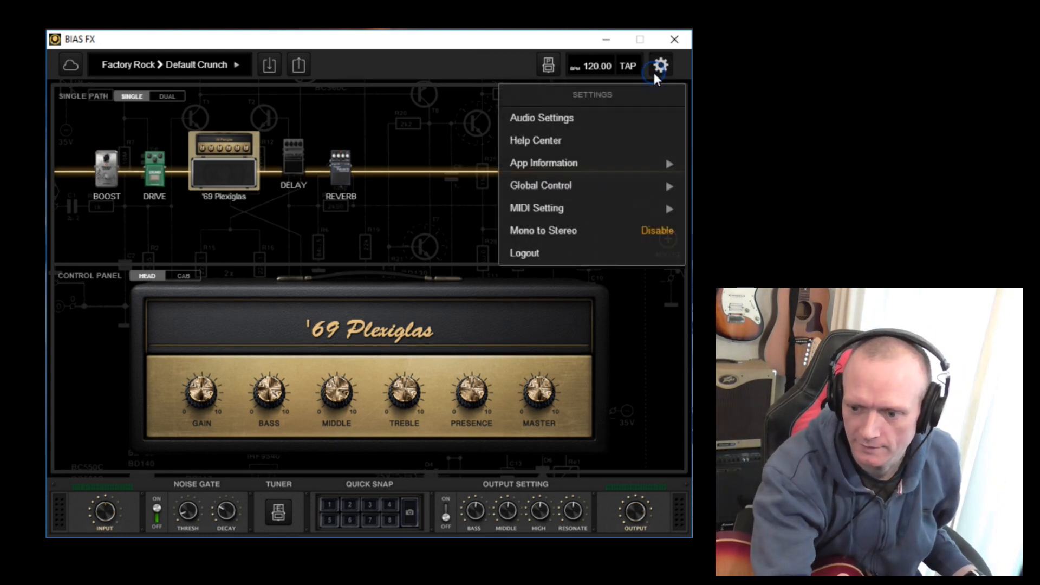
click(543, 163)
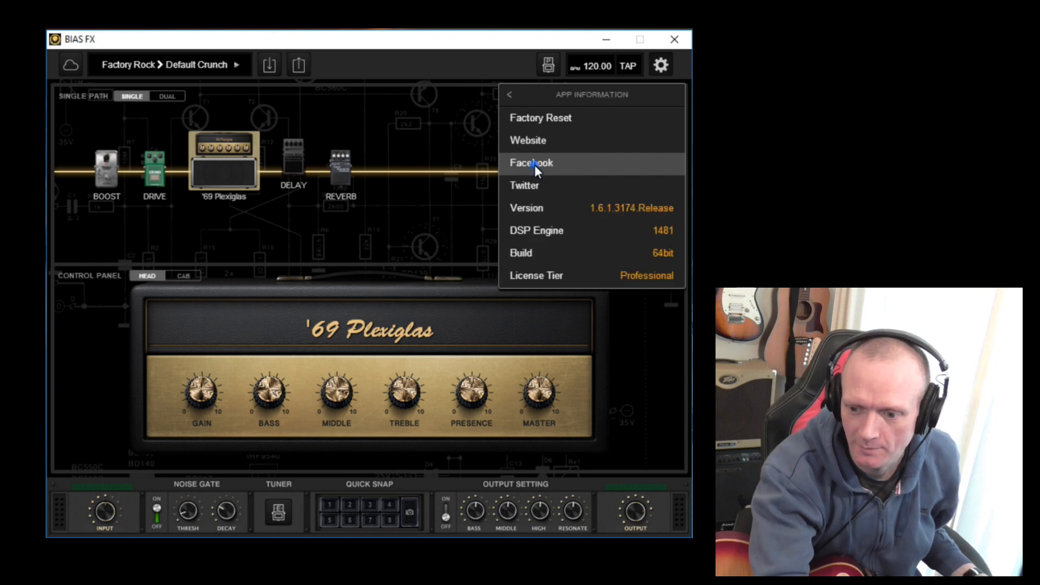
mouse_move(640, 281)
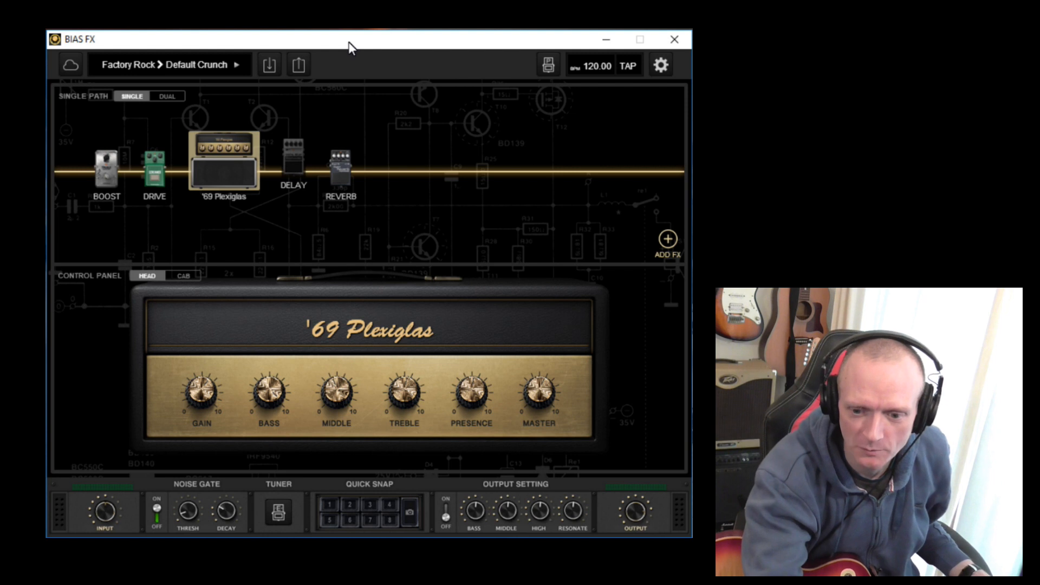
mouse_move(465, 68)
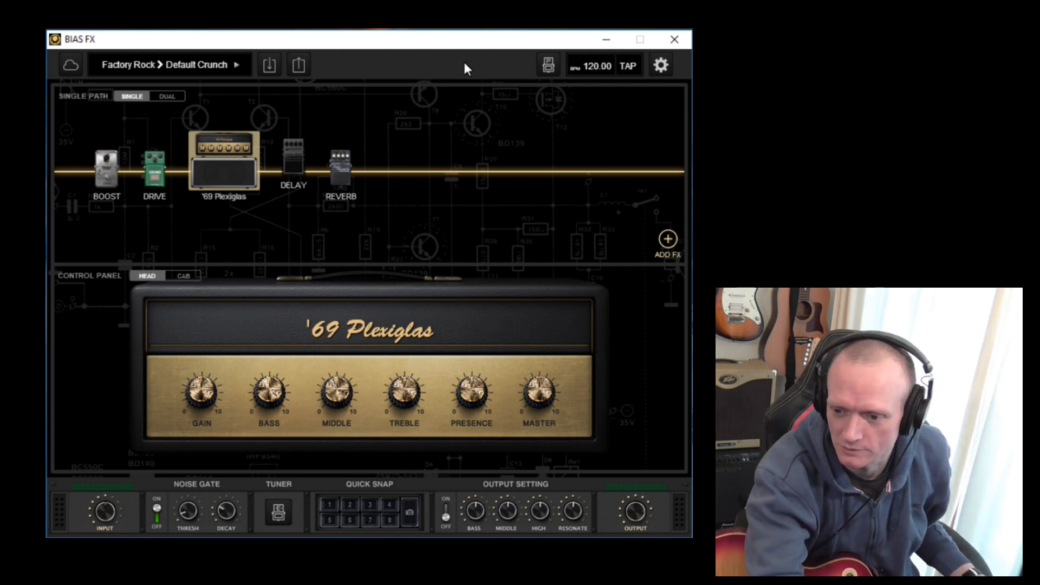
- Open Audio Settings and keep ASIO as the device type with the Focusrite USB interface for input and output
click(660, 65)
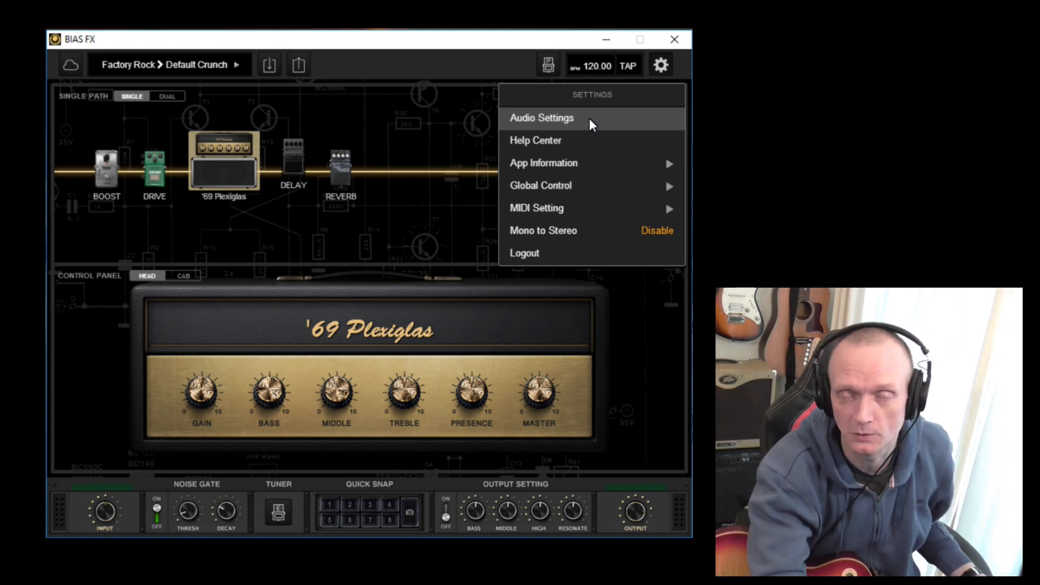
click(541, 117)
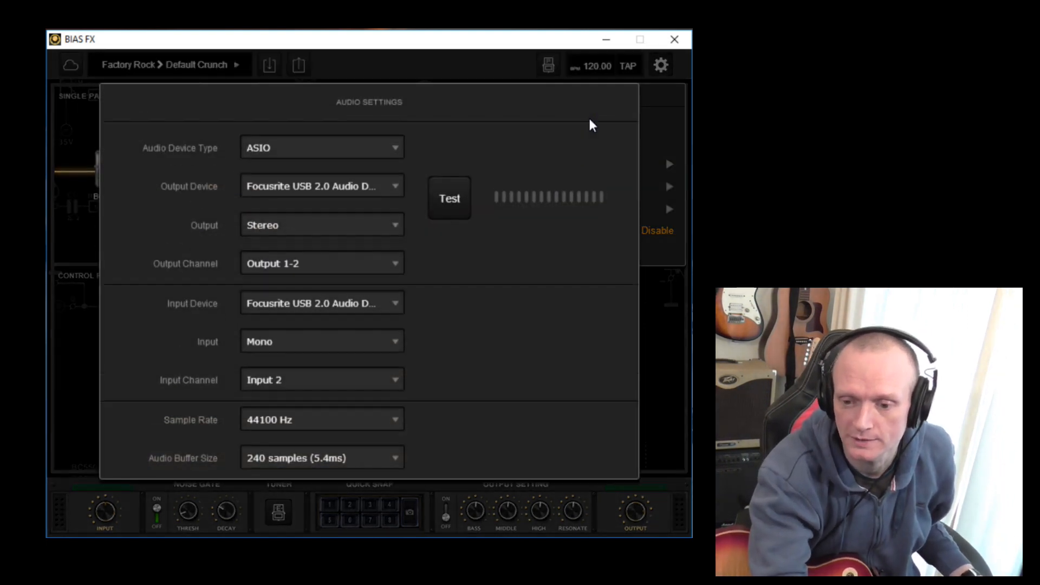
mouse_move(415, 171)
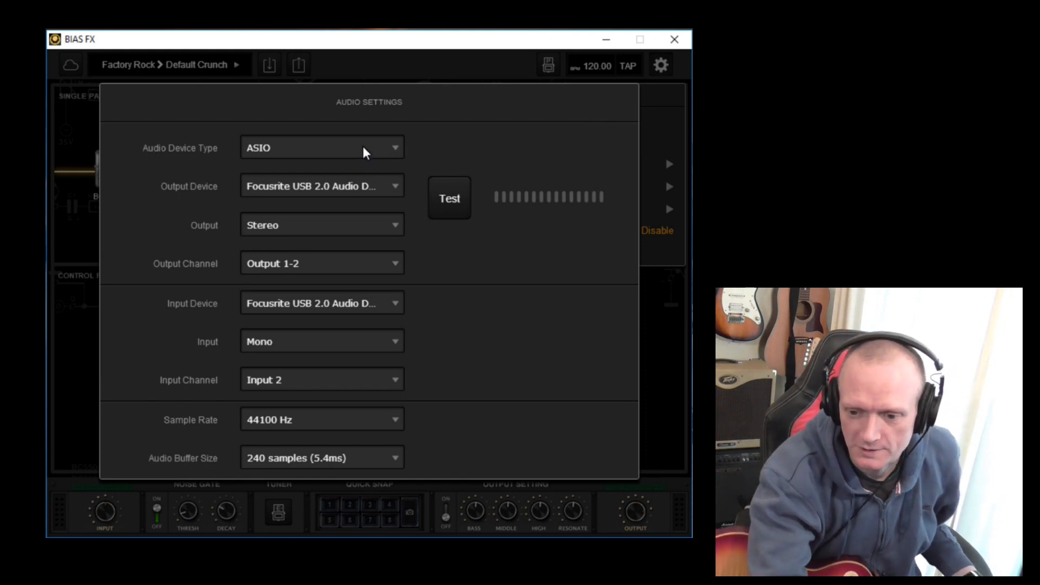
click(320, 148)
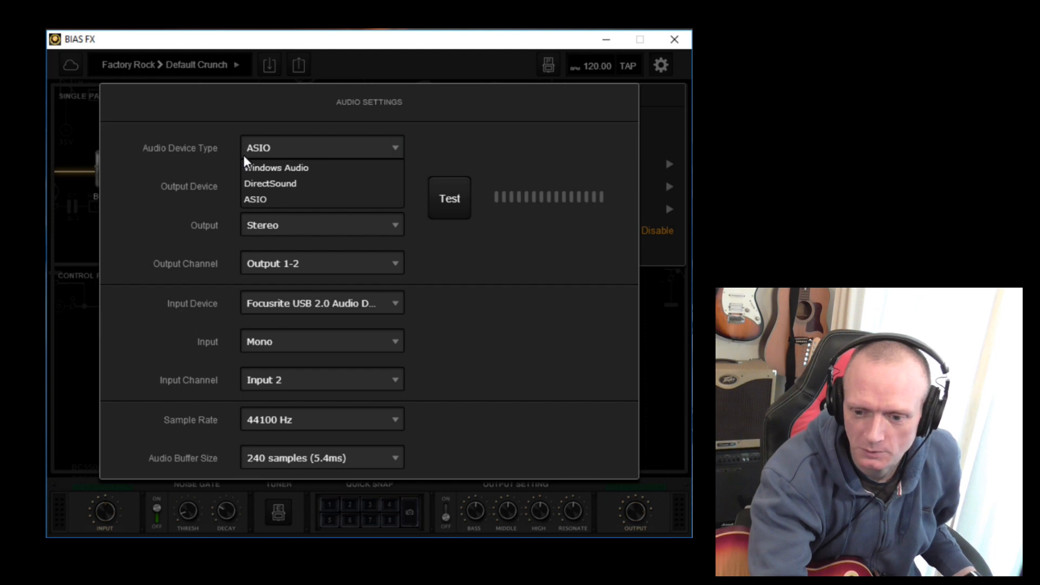
mouse_move(299, 157)
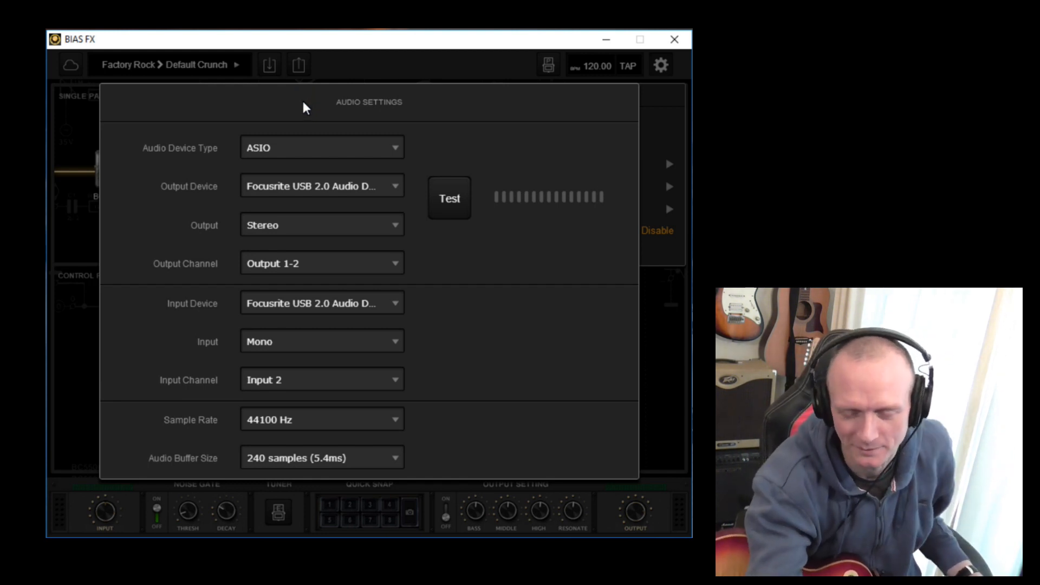
mouse_move(335, 159)
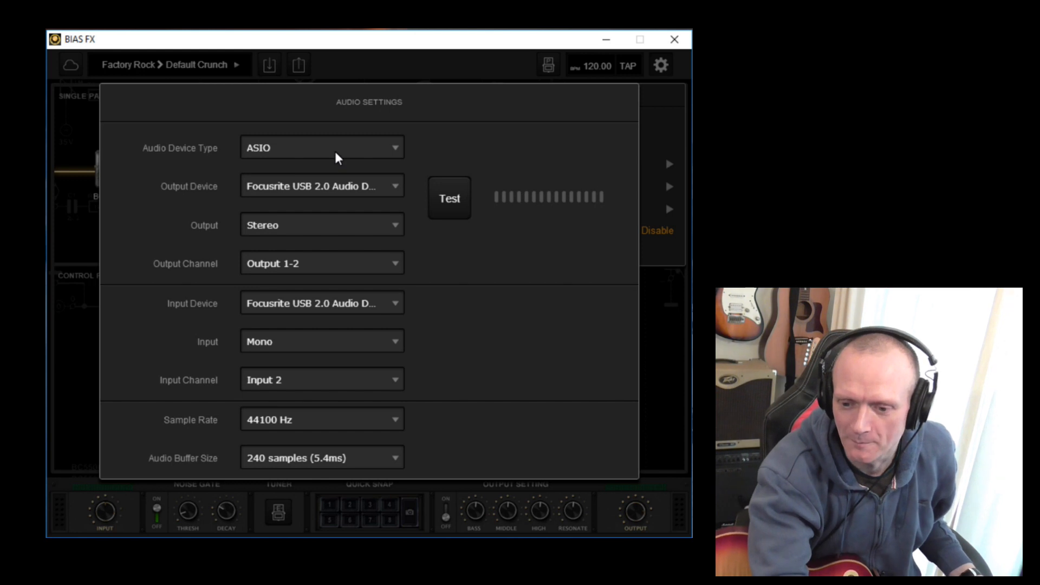
click(321, 147)
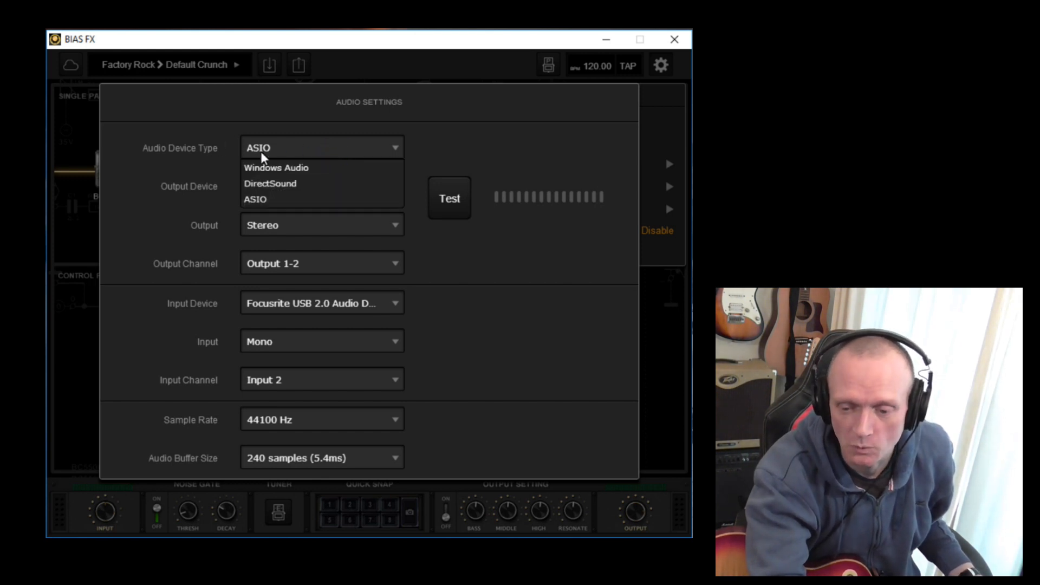
click(254, 199)
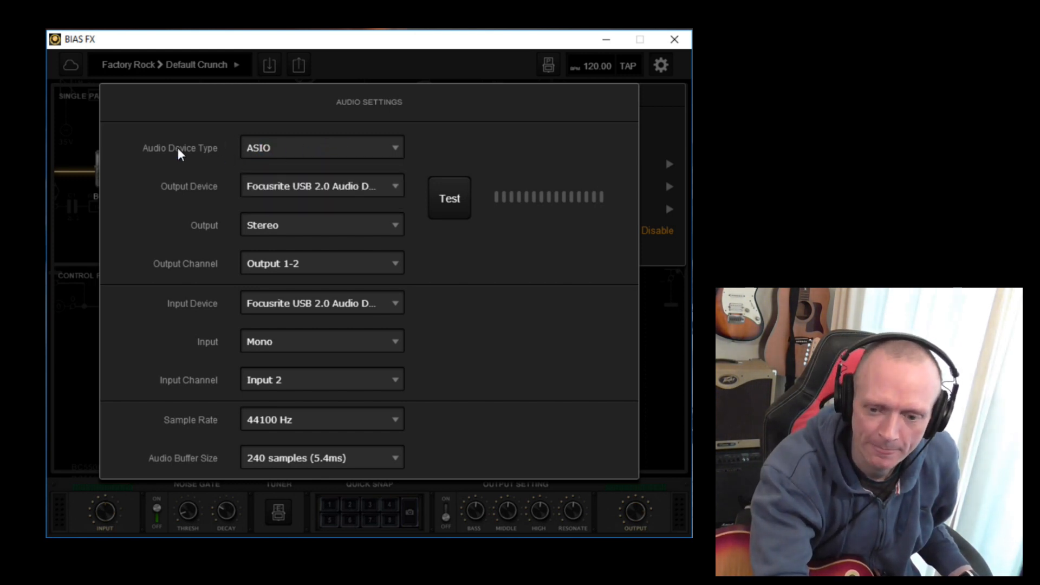
click(321, 147)
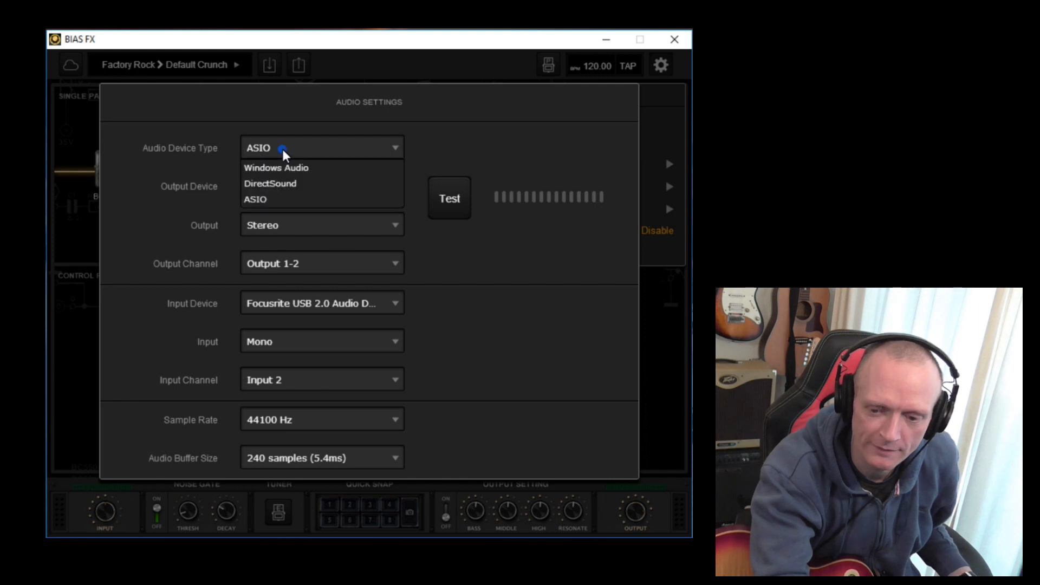
click(255, 199)
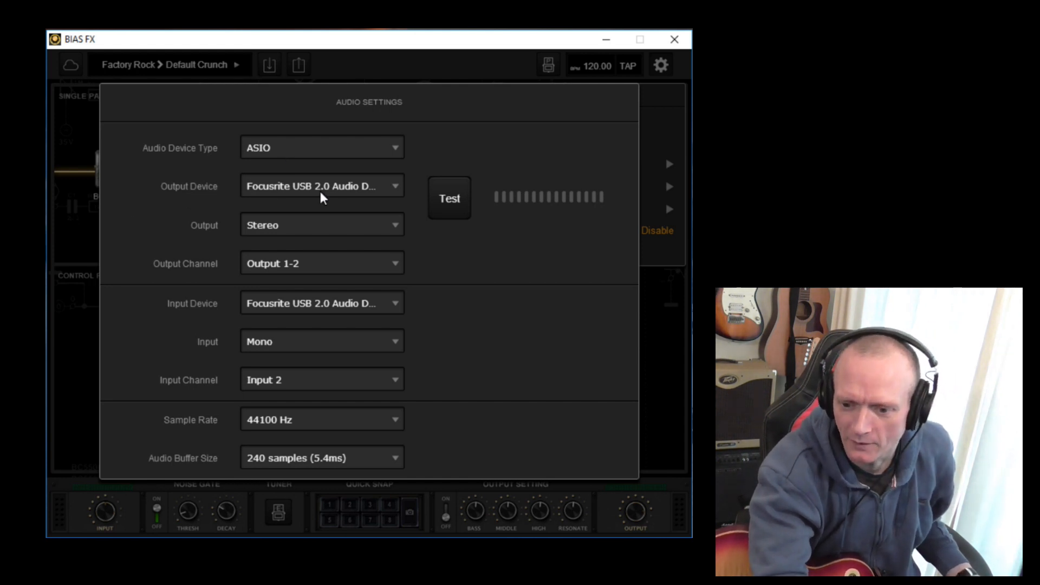
mouse_move(96, 356)
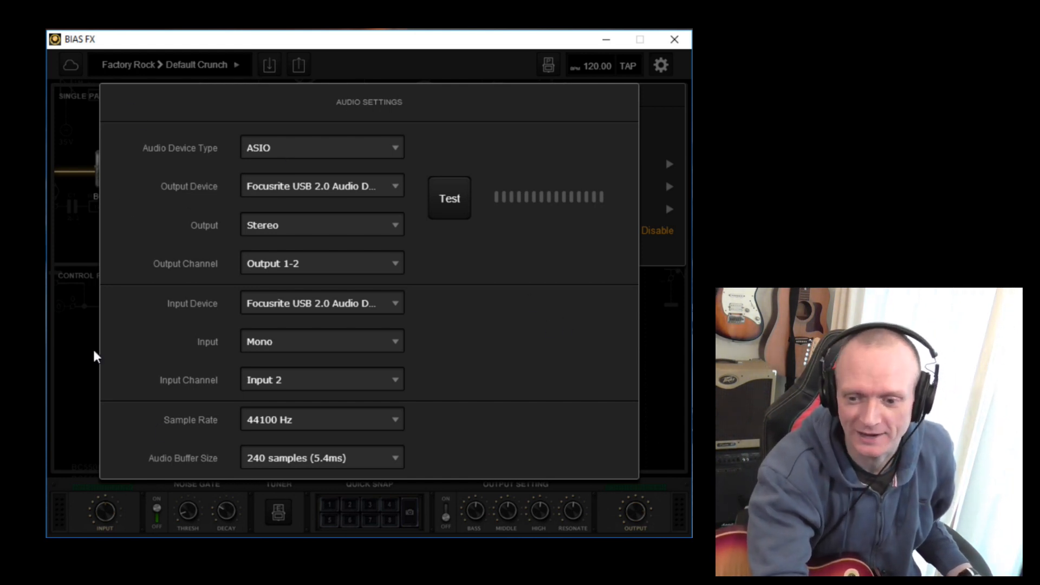
mouse_move(379, 118)
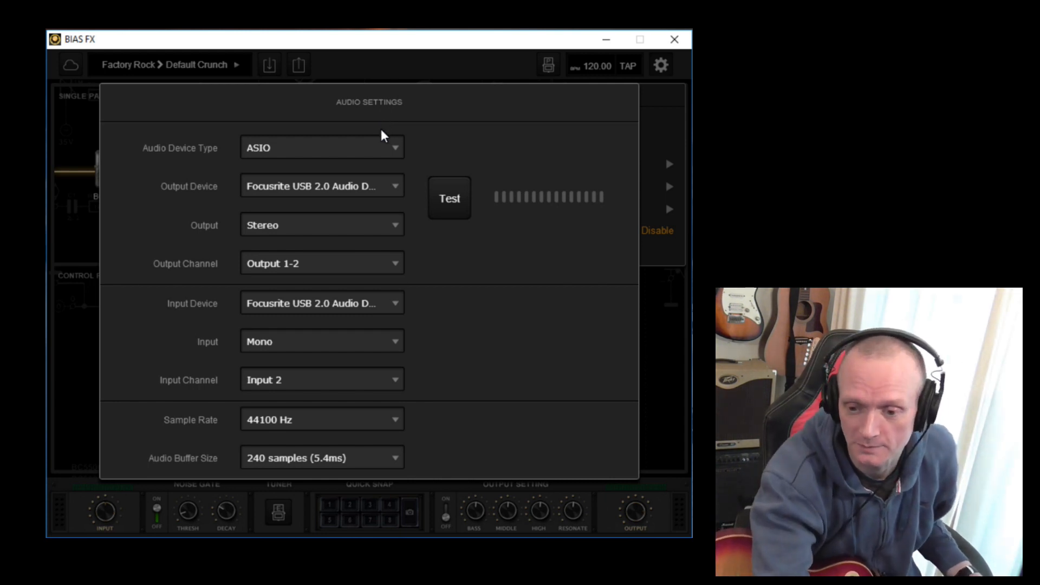
mouse_move(297, 154)
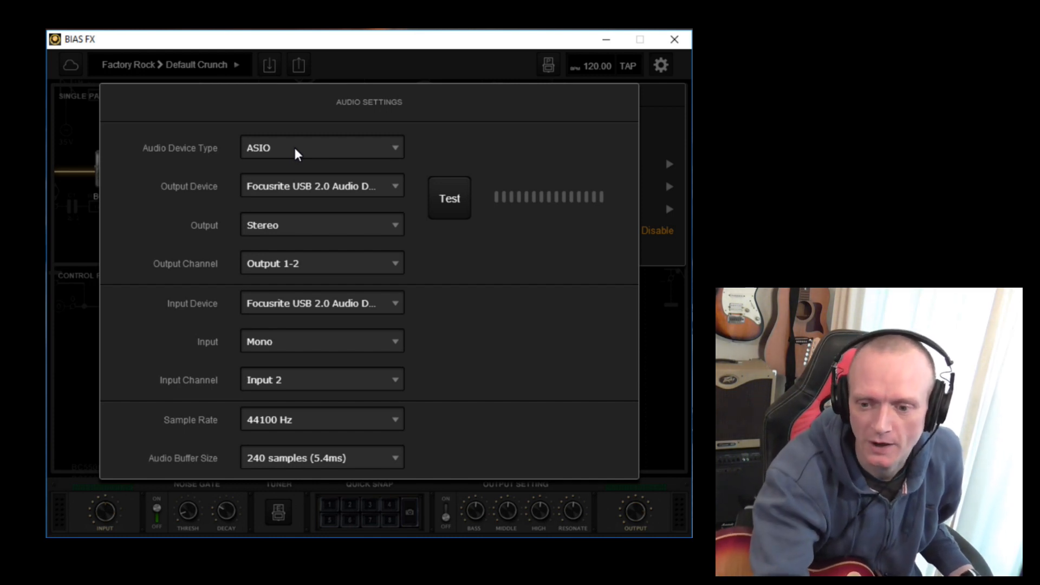
click(321, 147)
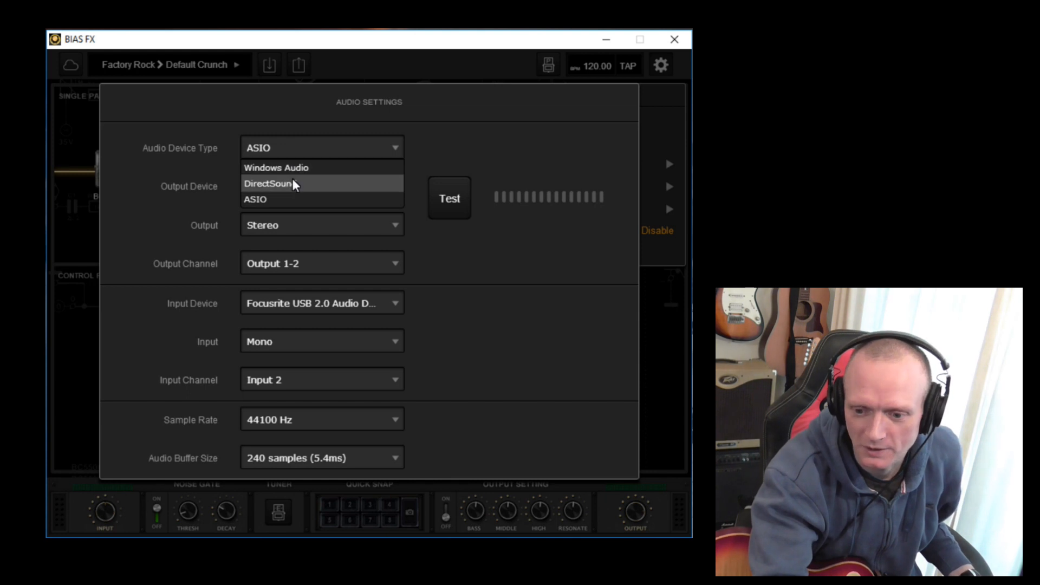
mouse_move(255, 199)
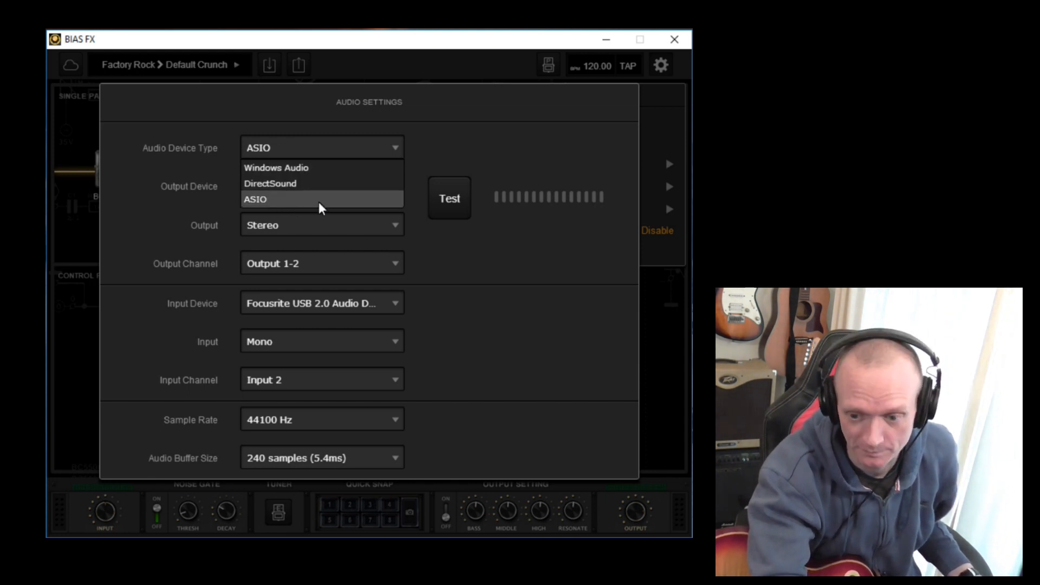
click(254, 199)
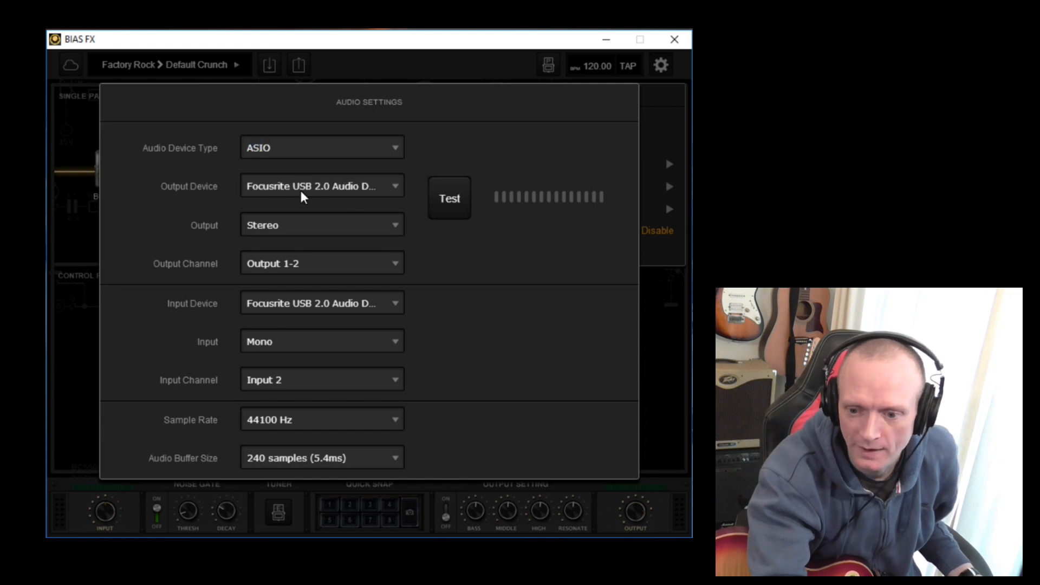
click(321, 185)
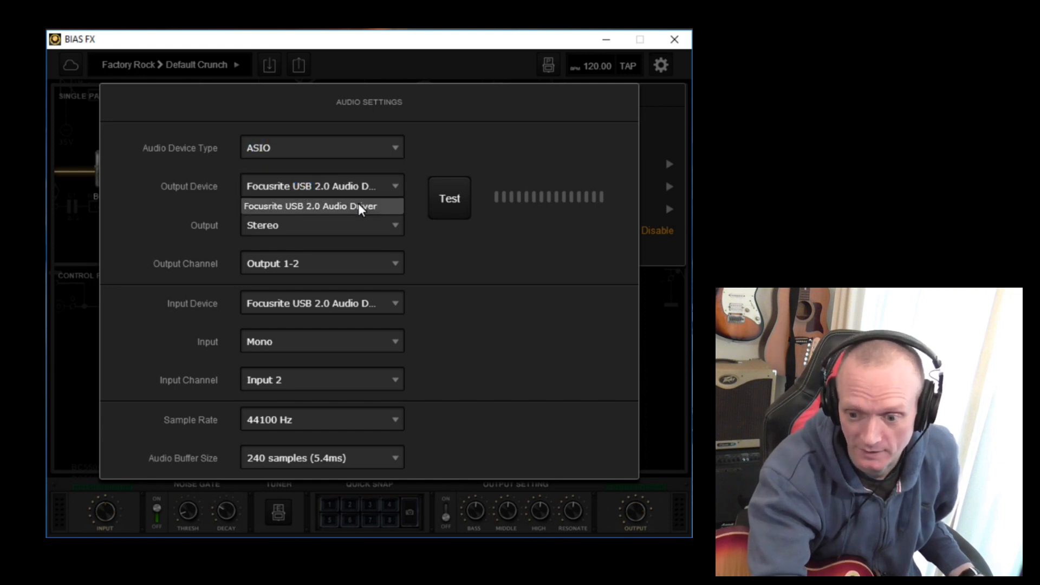
click(320, 206)
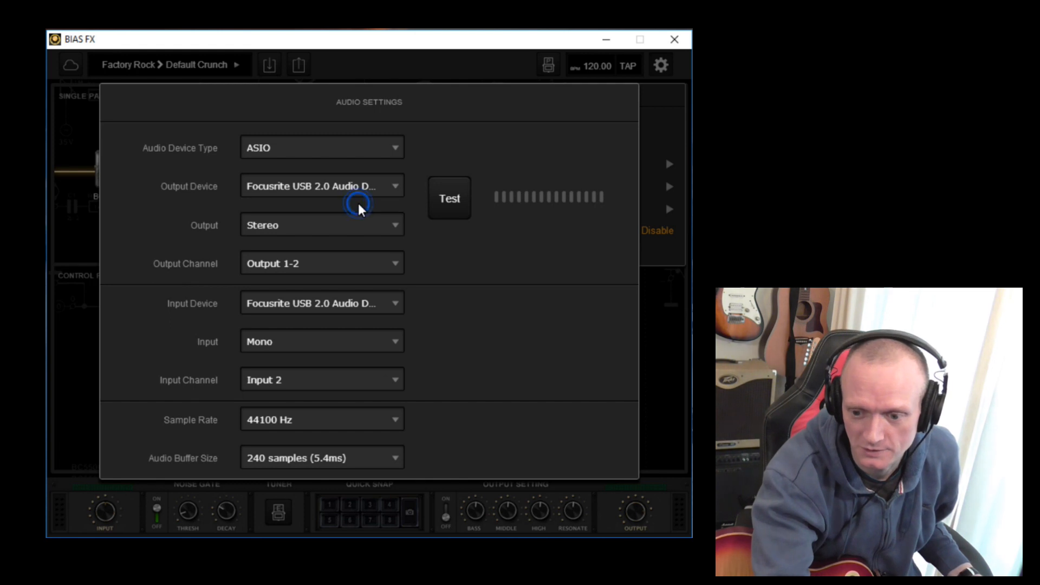
click(321, 185)
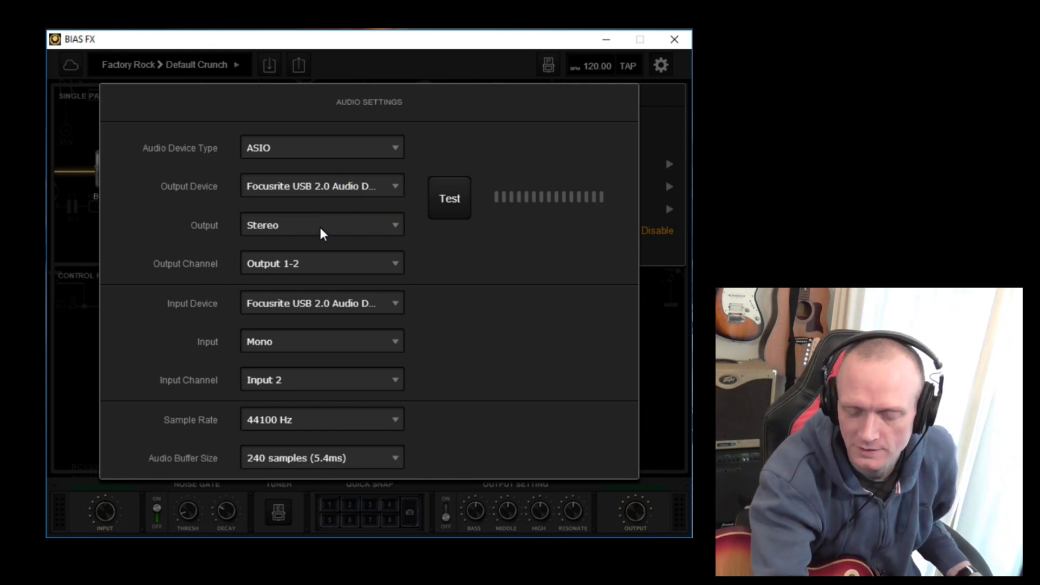
mouse_move(295, 266)
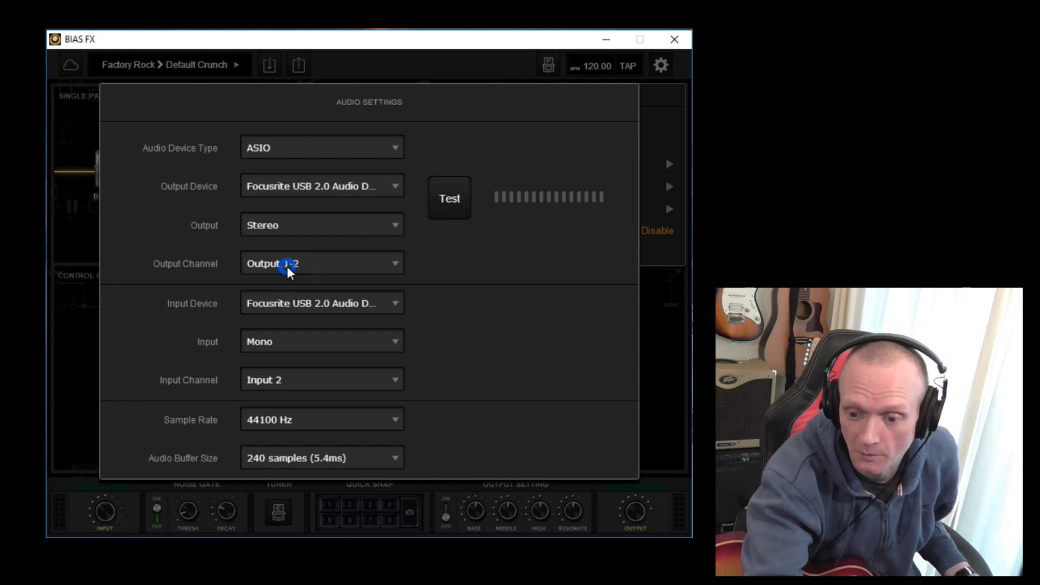
click(320, 303)
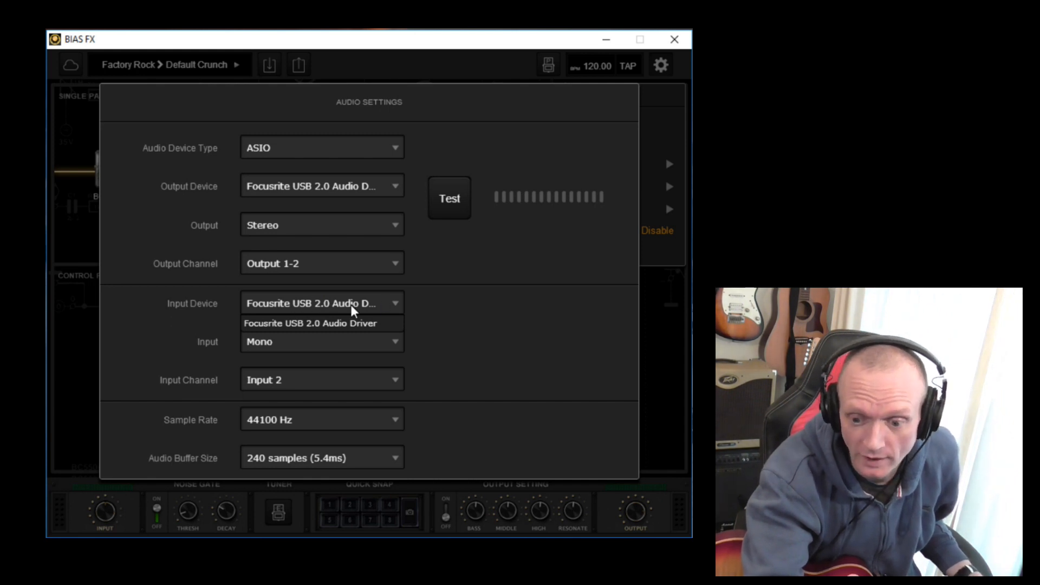
click(310, 323)
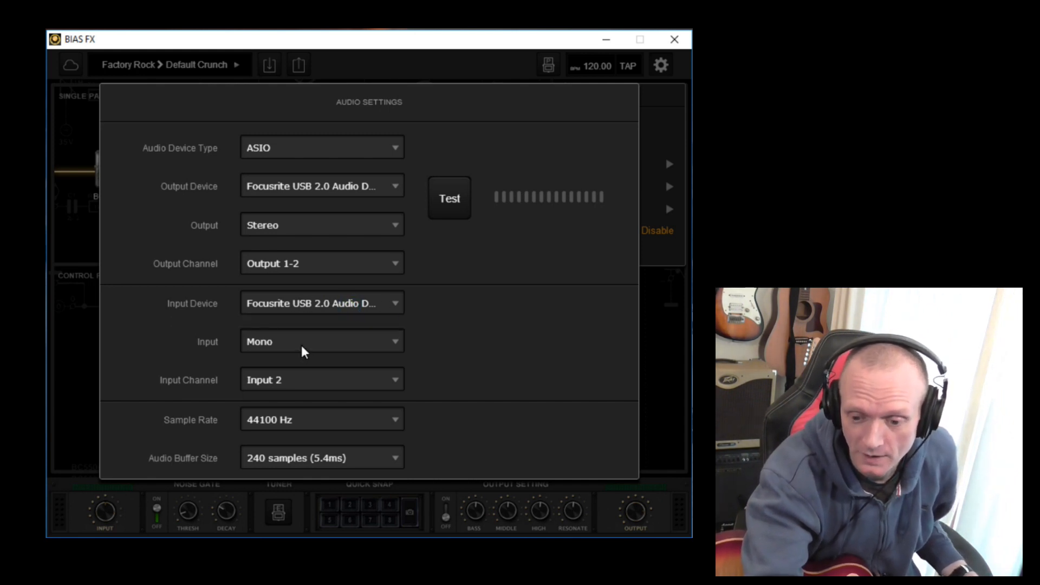
click(321, 341)
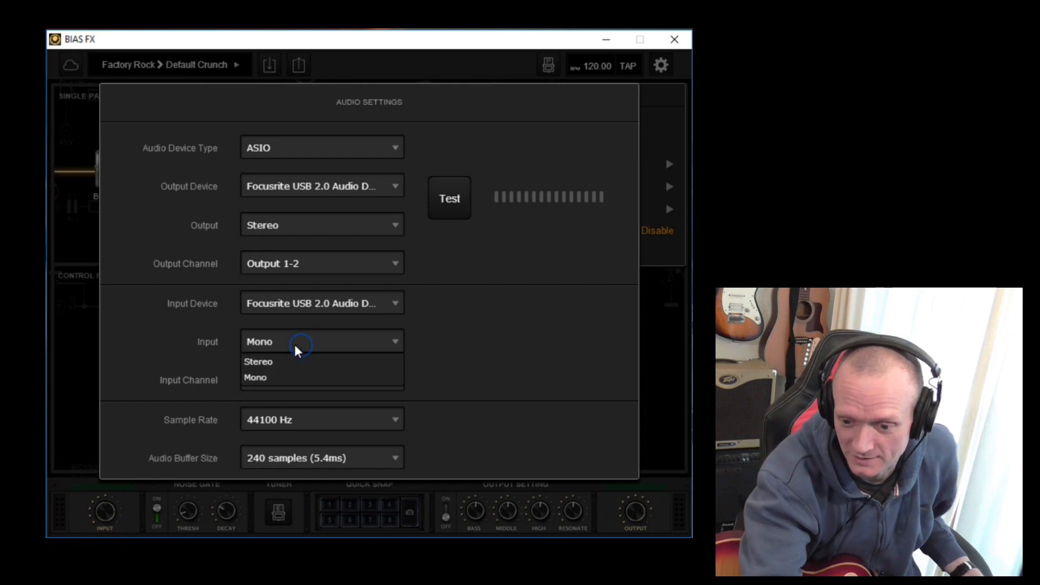
click(255, 377)
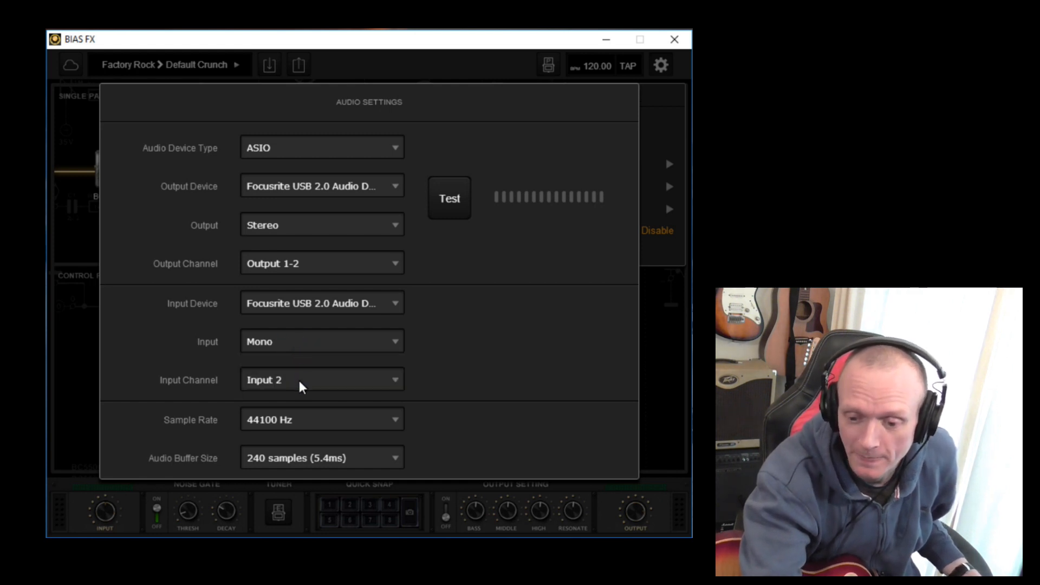
click(320, 379)
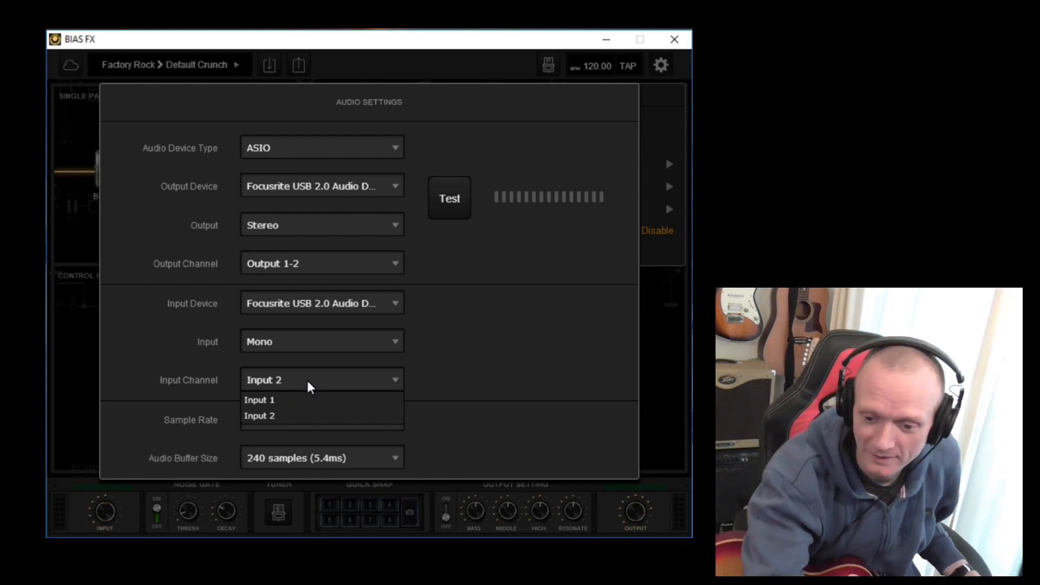
click(259, 415)
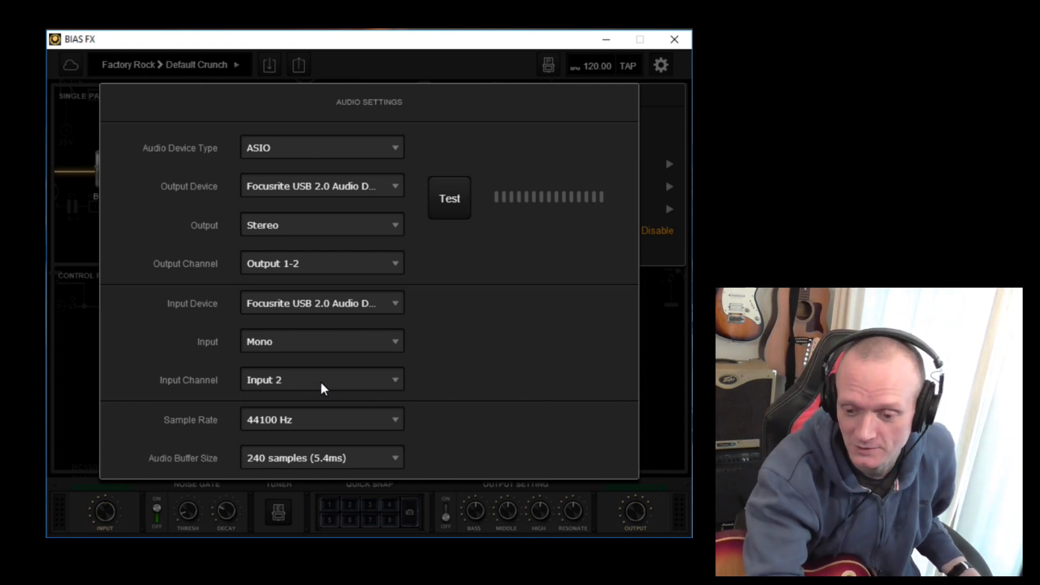
mouse_move(274, 387)
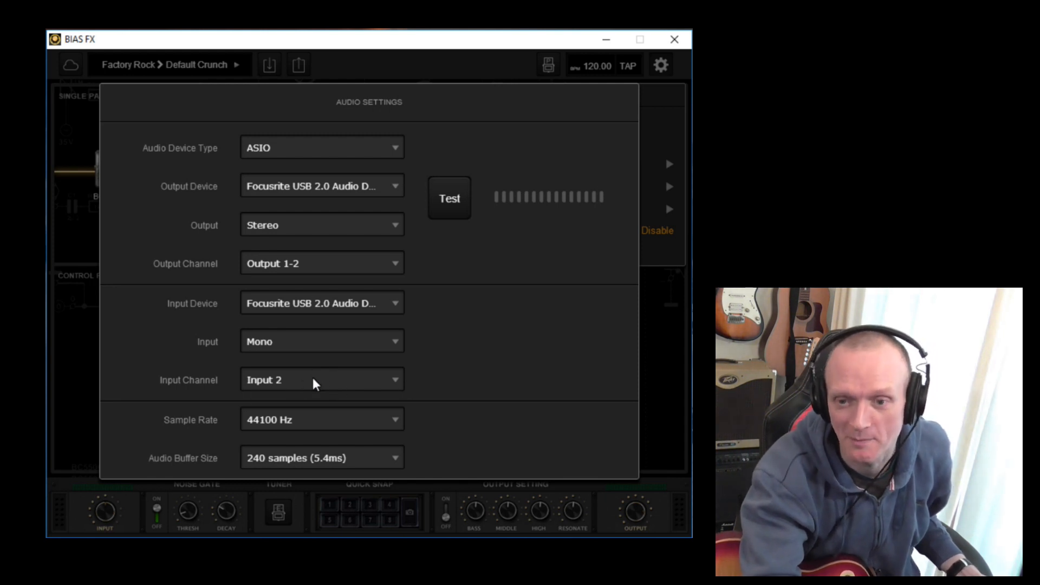
mouse_move(319, 390)
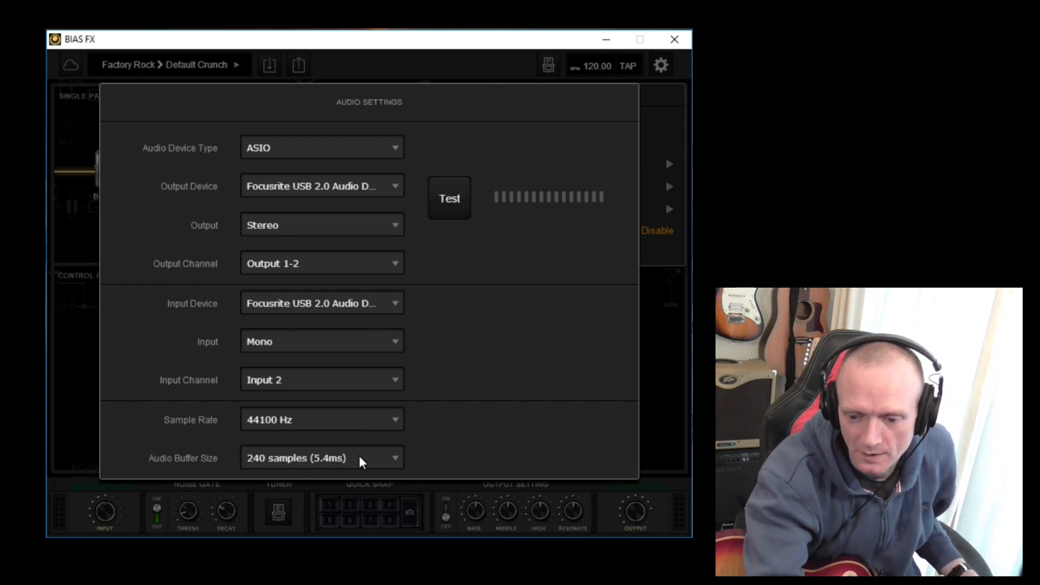
click(322, 457)
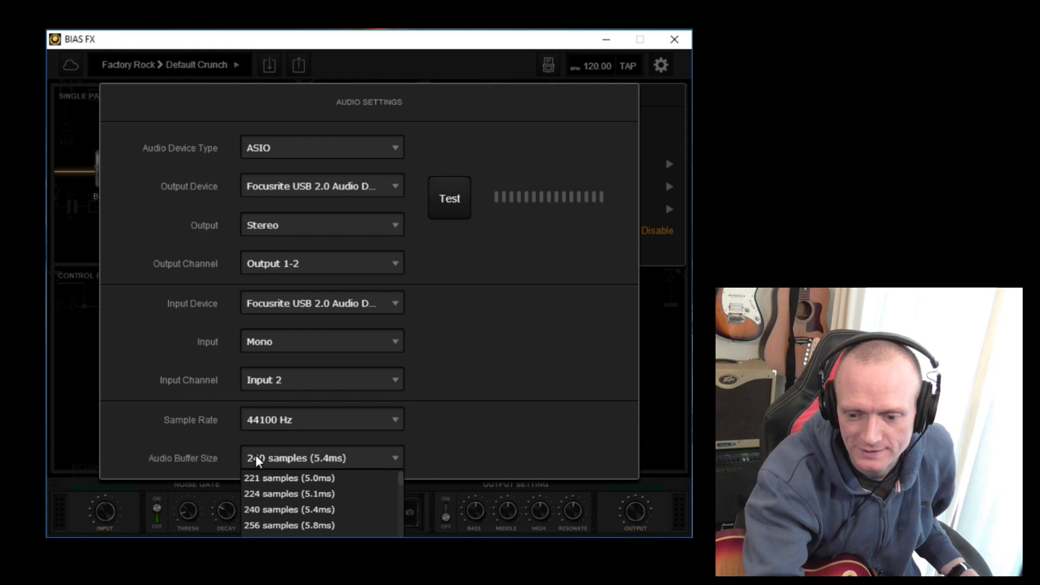
mouse_move(313, 465)
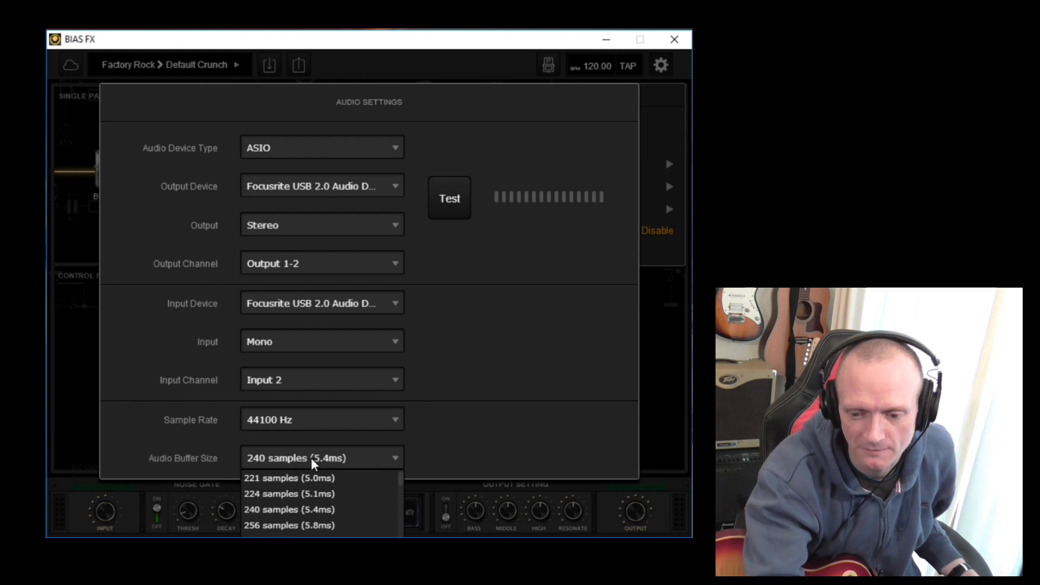
mouse_move(294, 468)
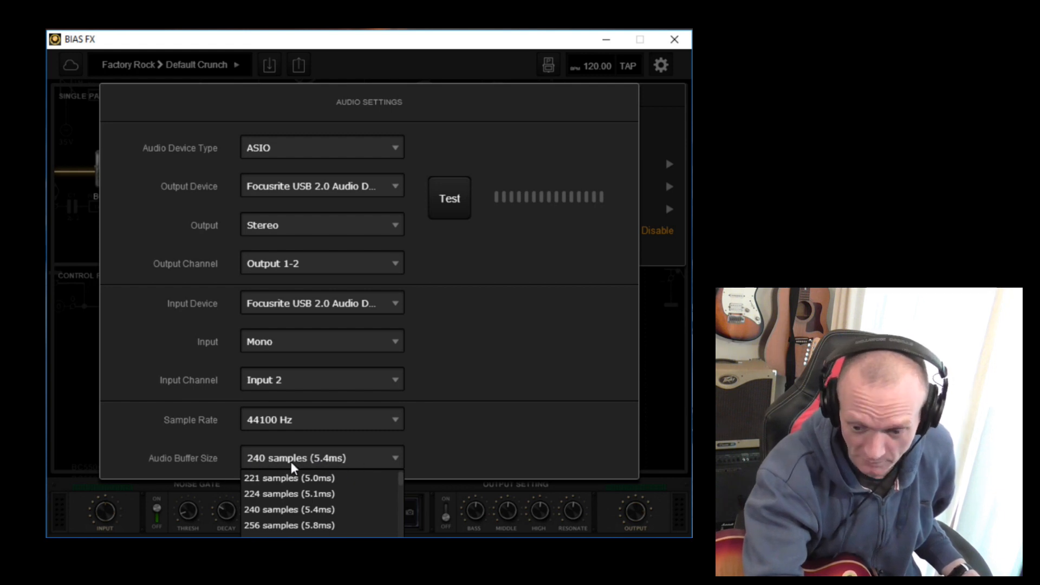
click(288, 509)
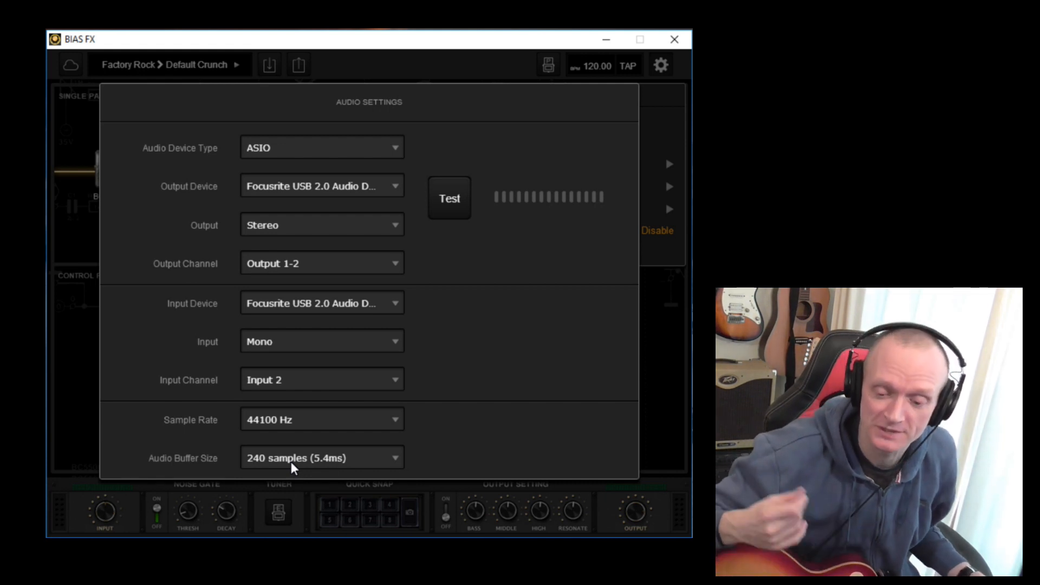
click(448, 198)
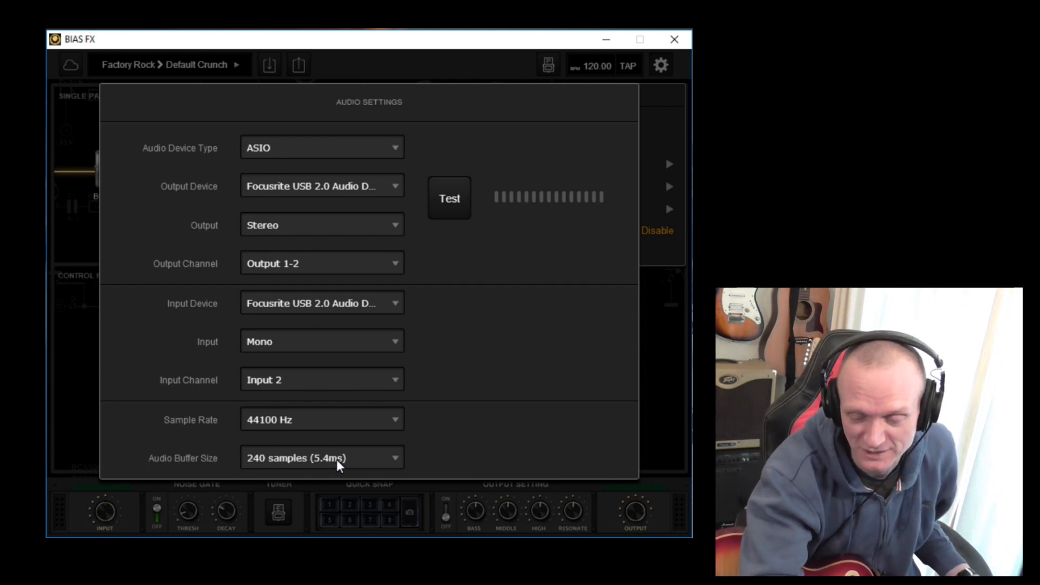
click(320, 457)
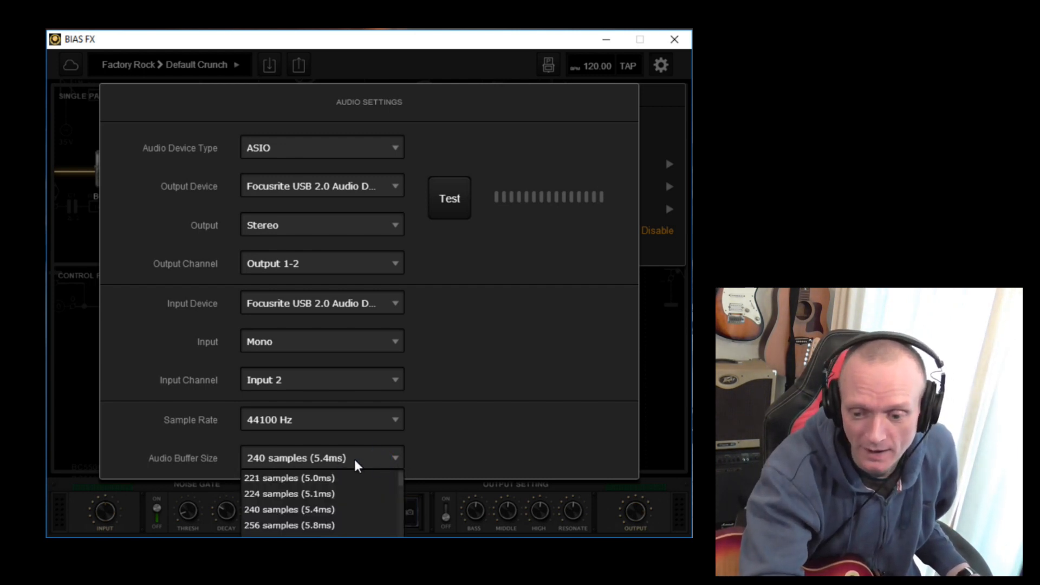
mouse_move(322, 478)
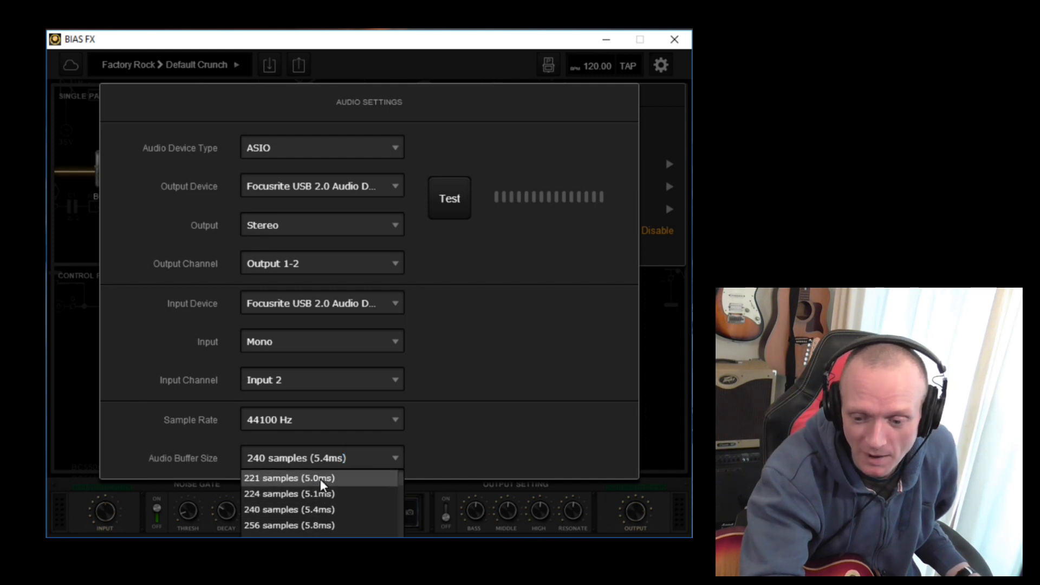
mouse_move(278, 489)
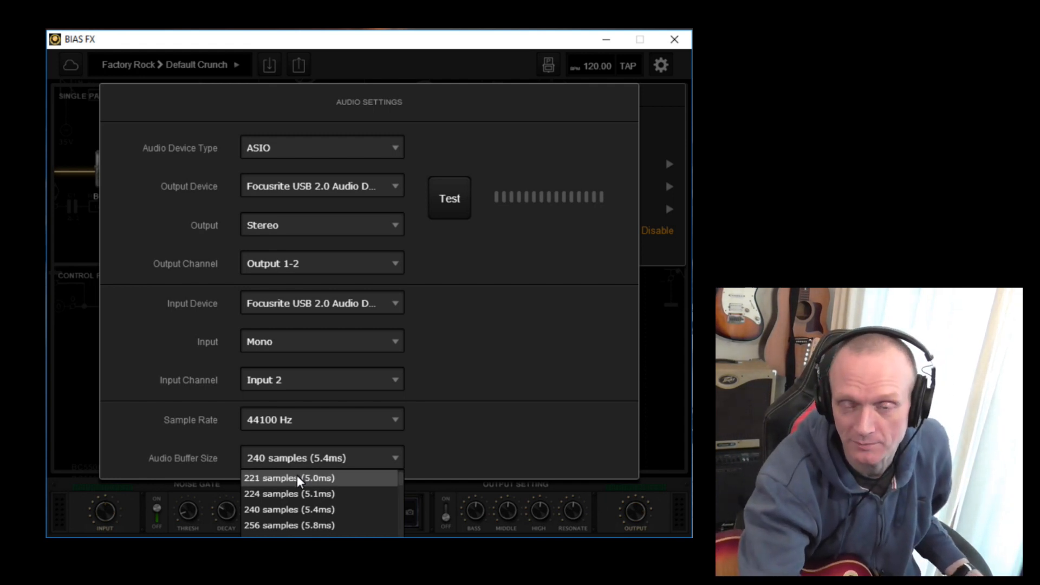
click(288, 509)
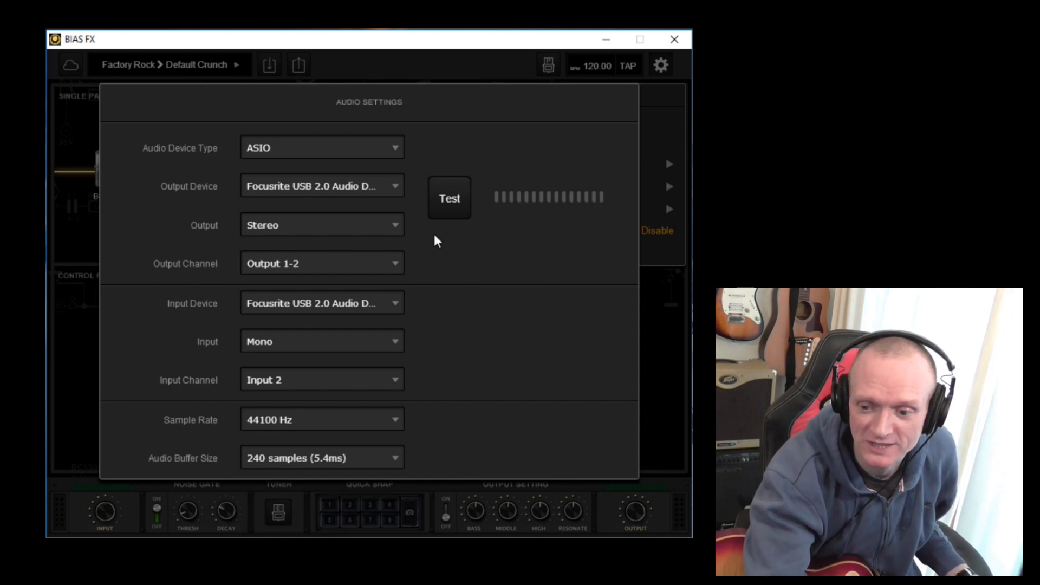
- Play the test tone through the Focusrite outputs and close Audio Settings back to the '69 Plexiglas amp view
click(448, 199)
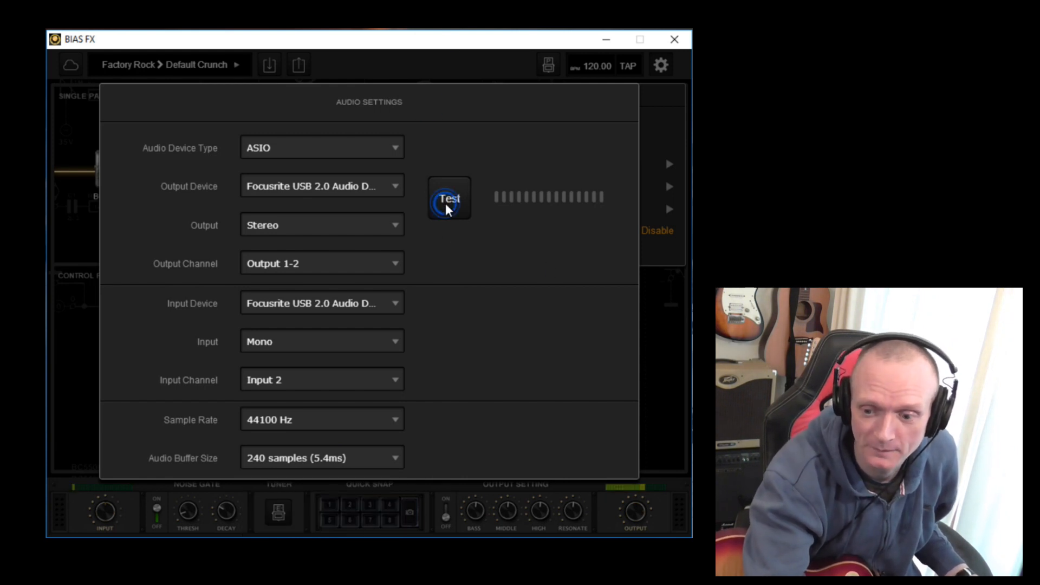
click(449, 199)
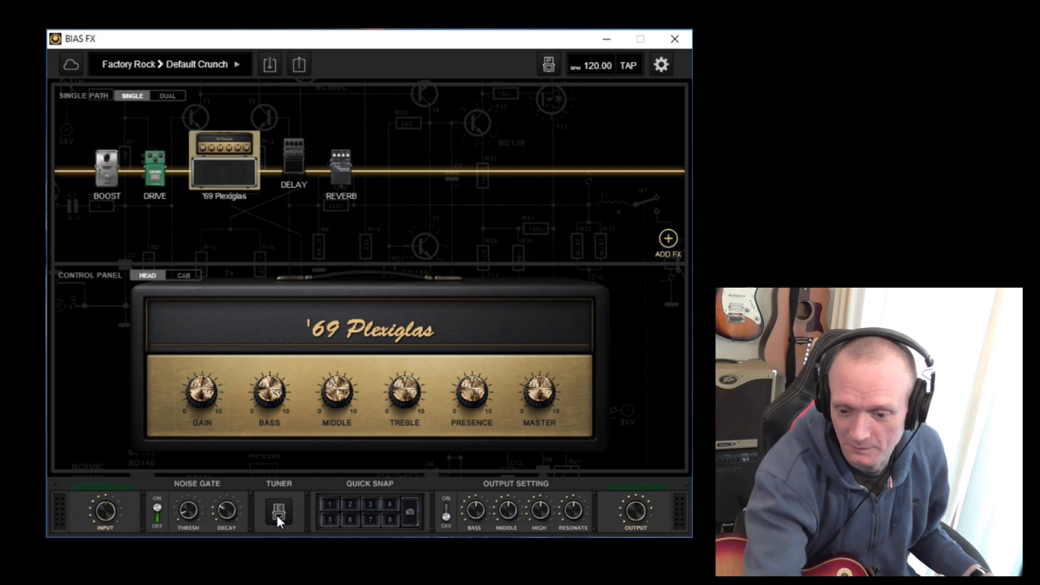
- Bring up the tuner panel from the bottom bar over the '69 Plexiglas amp
click(278, 513)
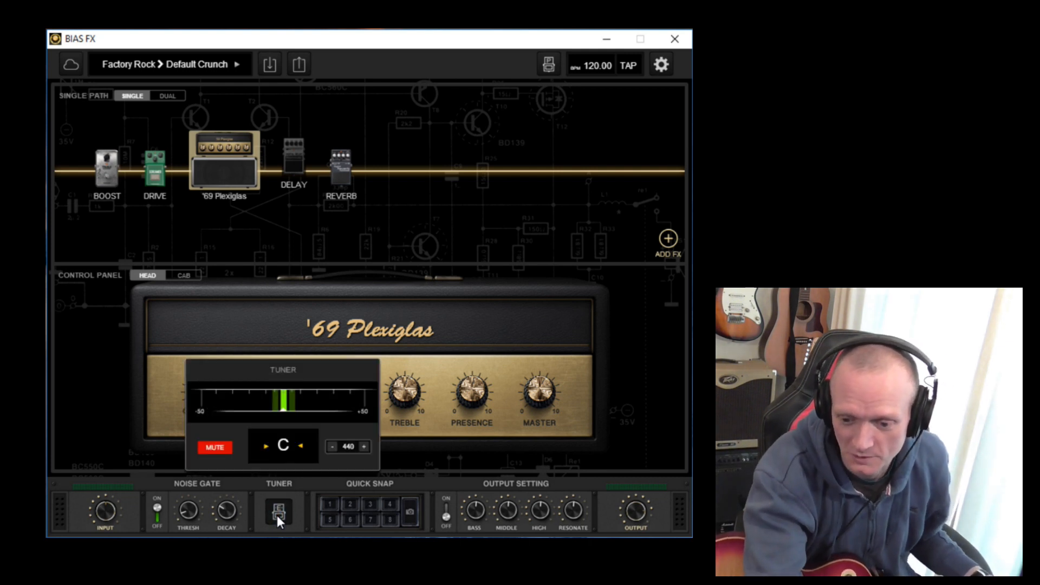
mouse_move(182, 385)
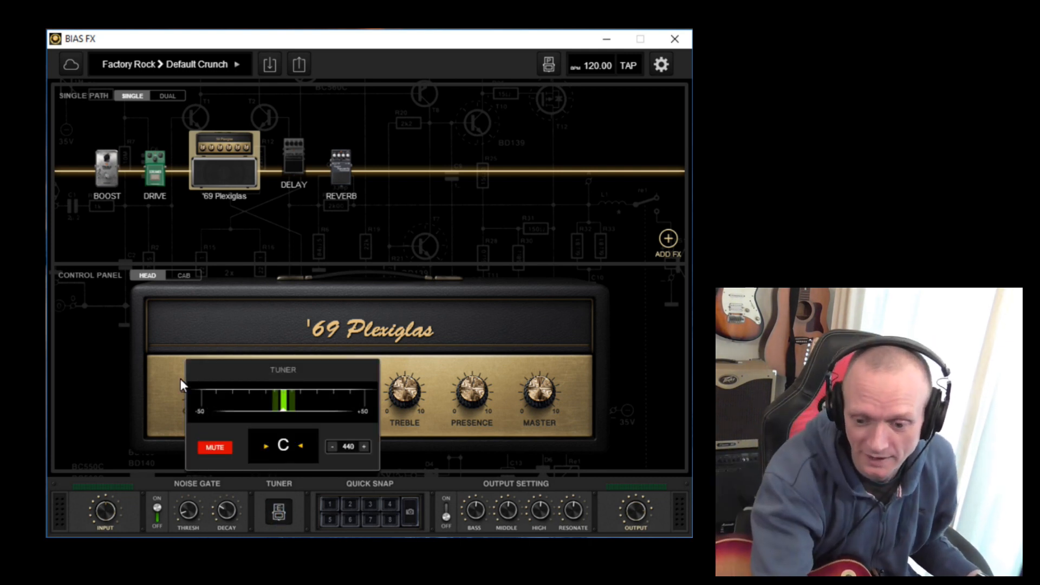